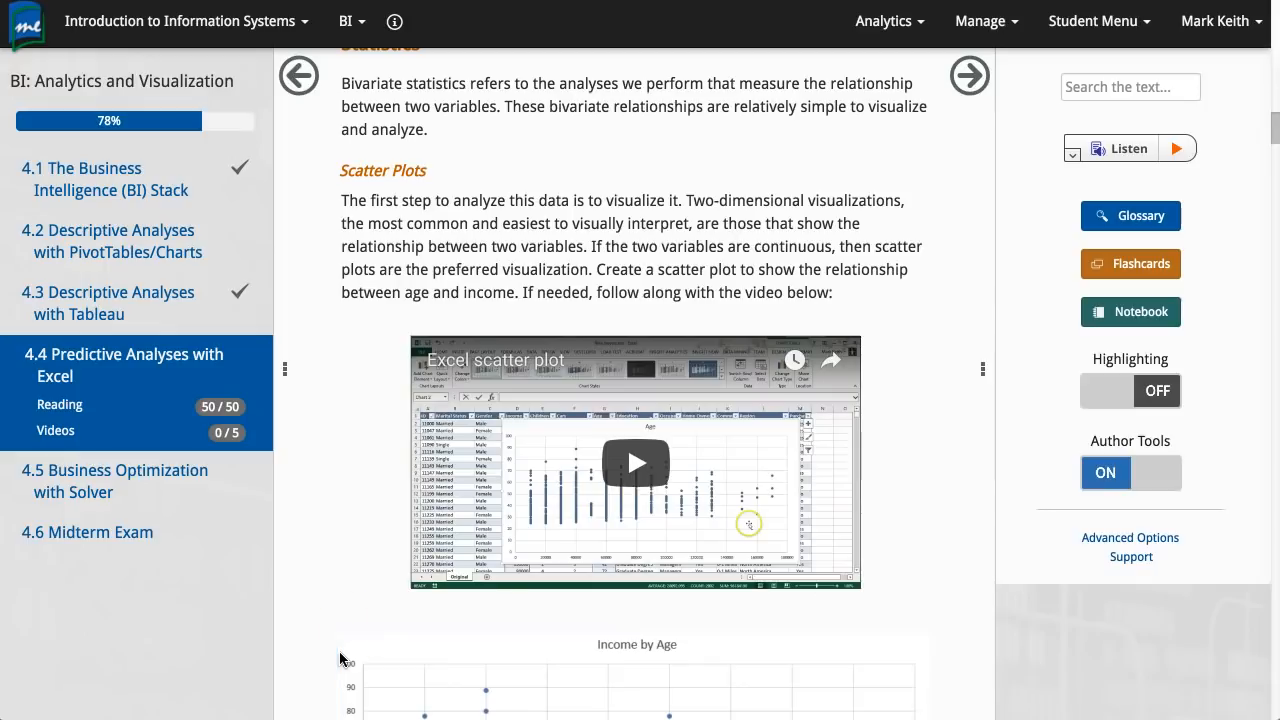
Browse the bike buyers table, picking out a customer row and the Income and Age columns
scroll("down", 3)
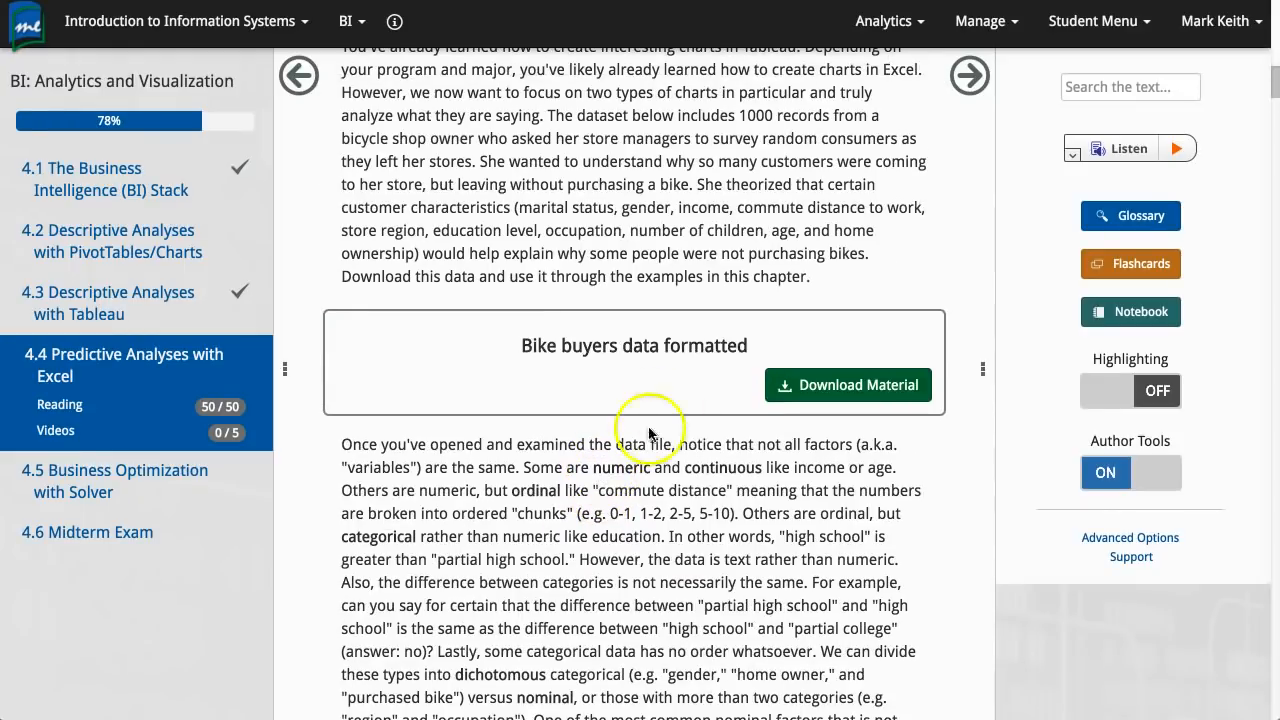
scroll("down", 3)
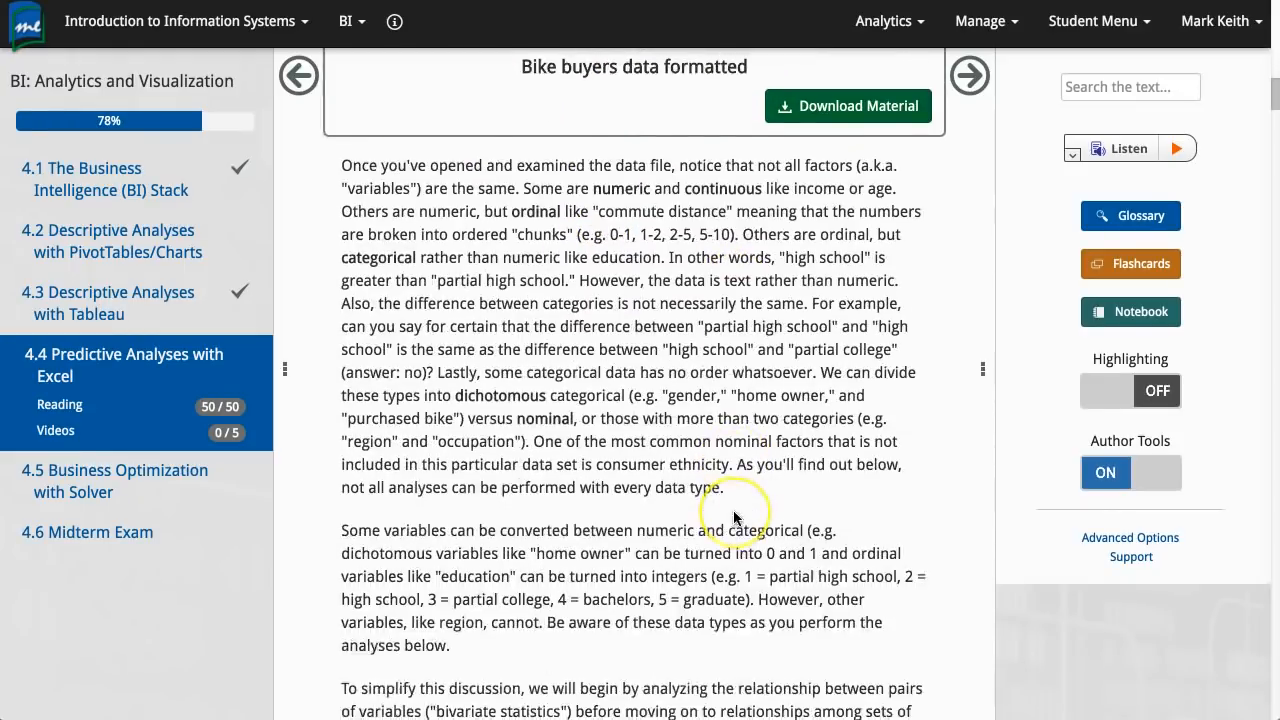
left_click(968, 75)
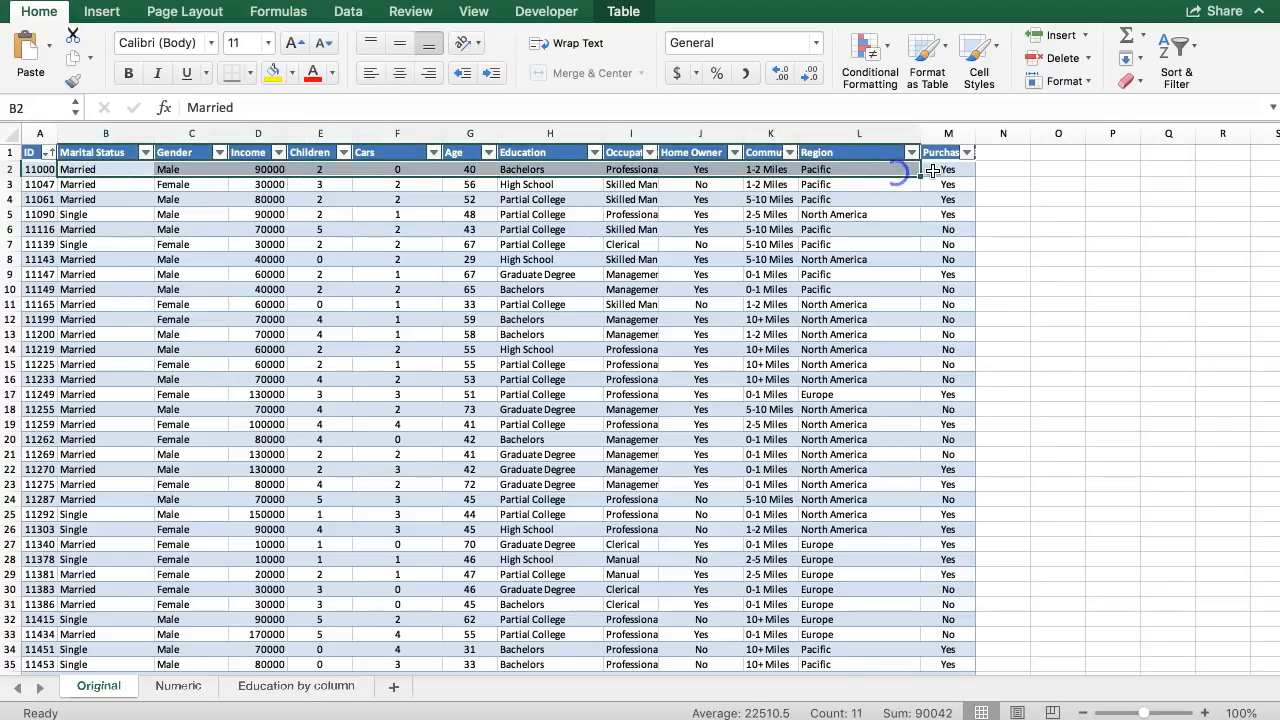
left_click(858, 229)
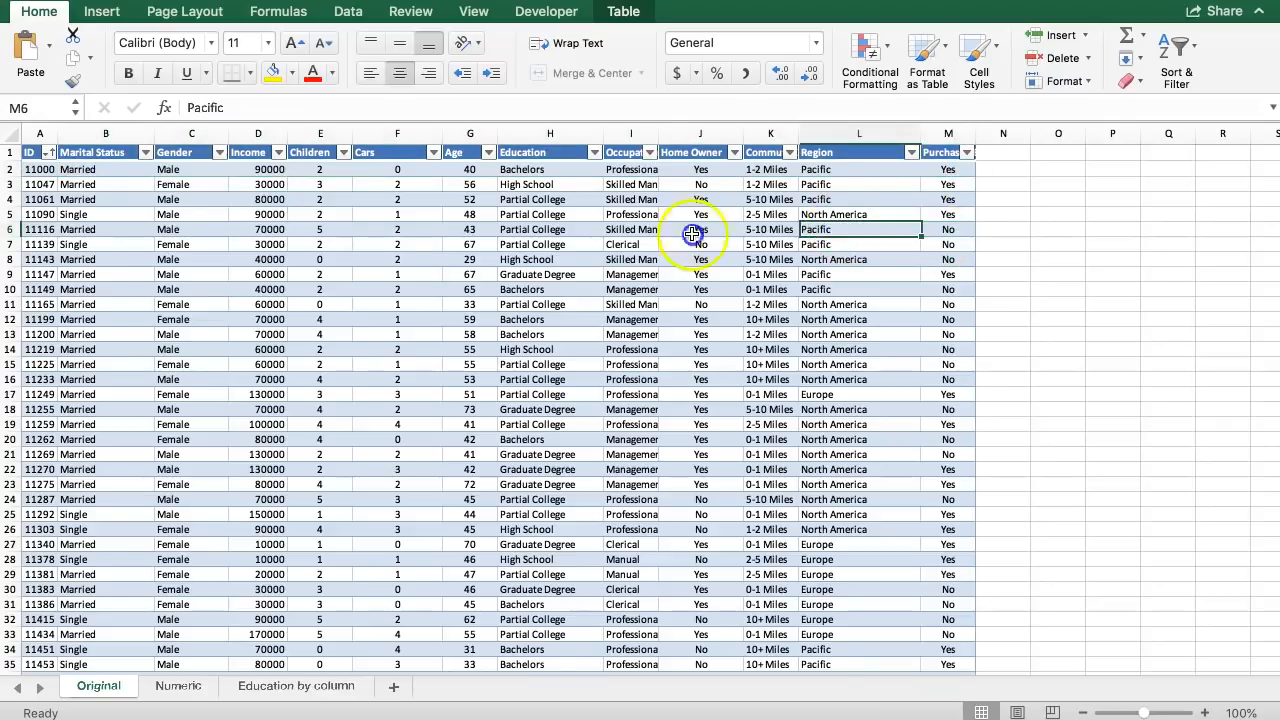
left_click(10, 229)
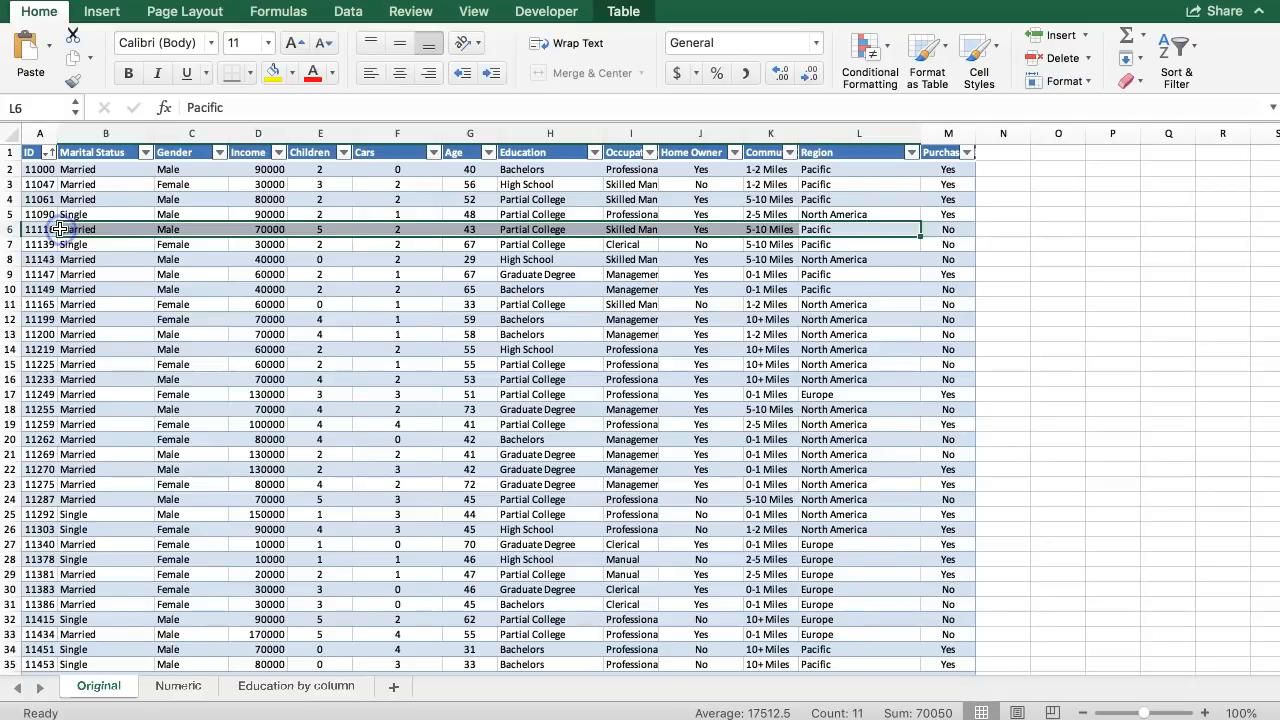
mouse_move(405, 261)
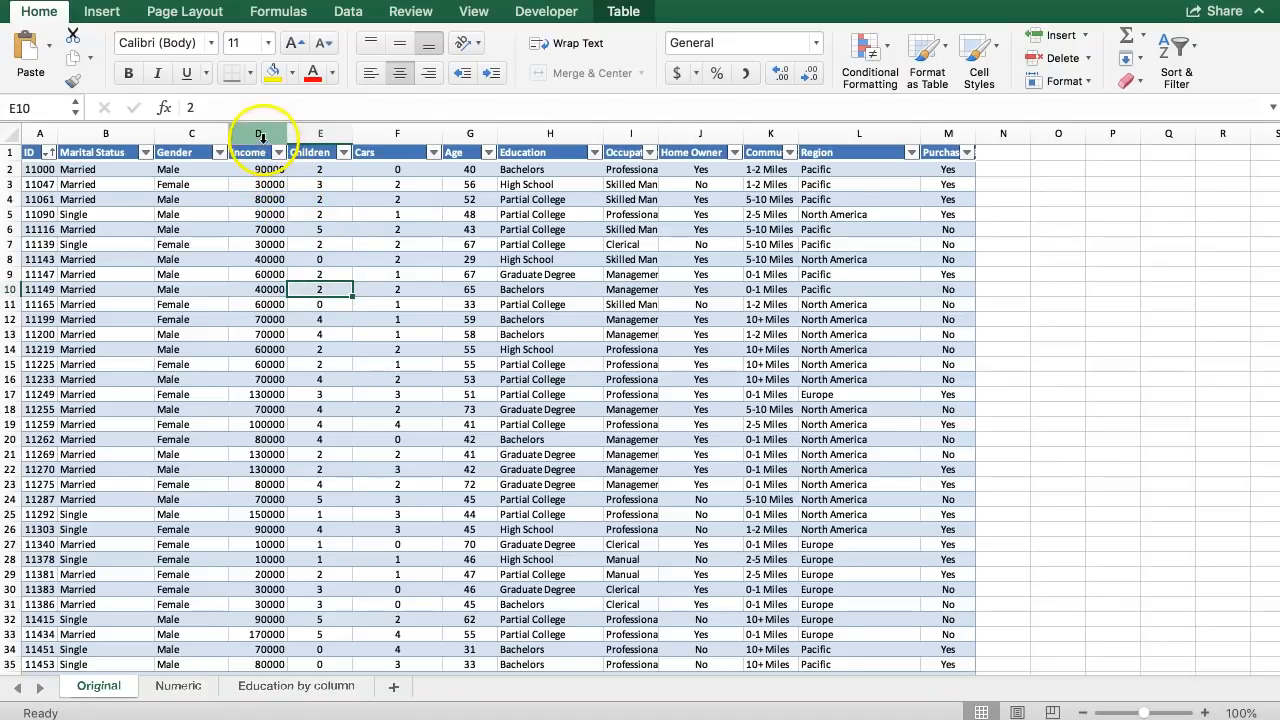
left_click(469, 152)
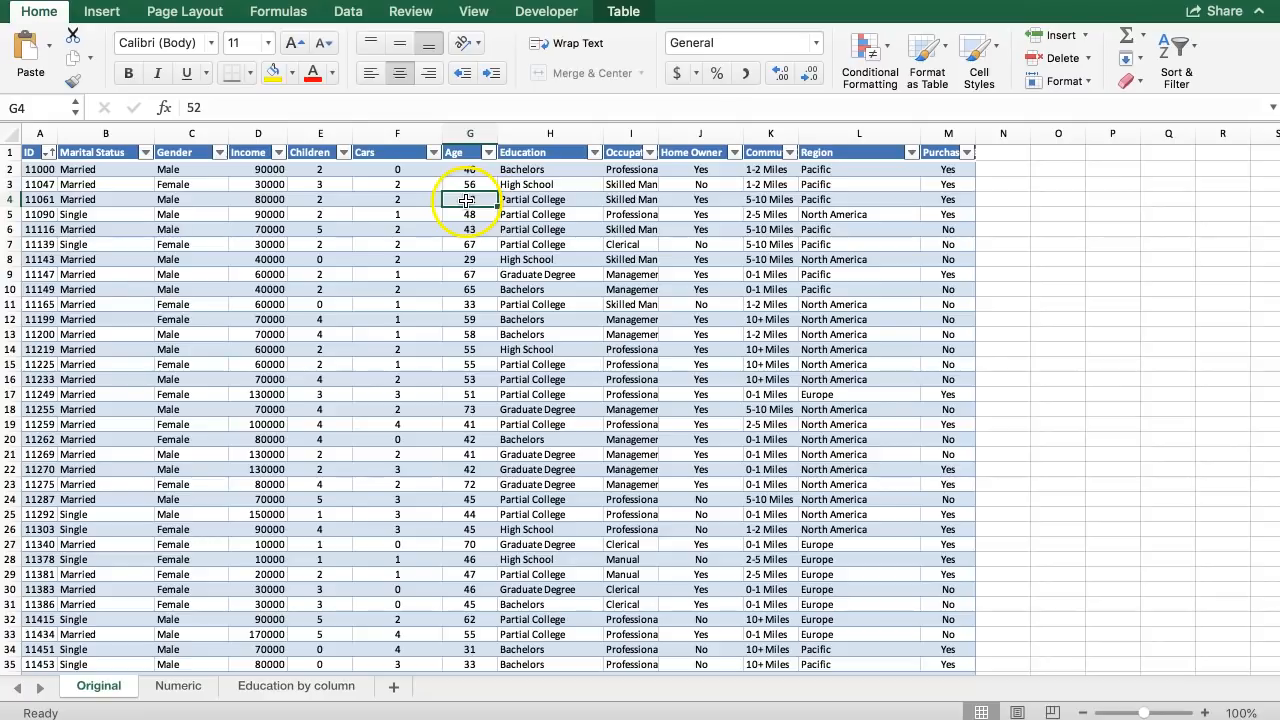
left_click(258, 199)
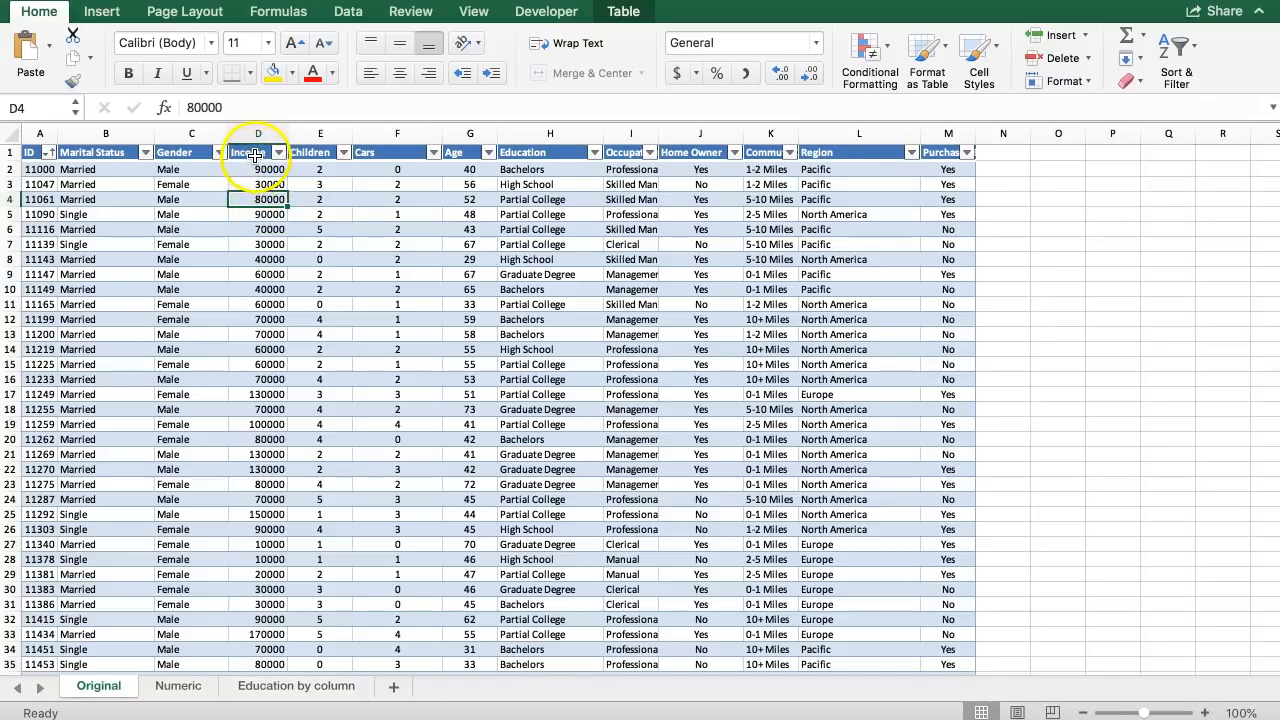
Select the Income and Age data and insert a basic Scatter chart
left_click(258, 152)
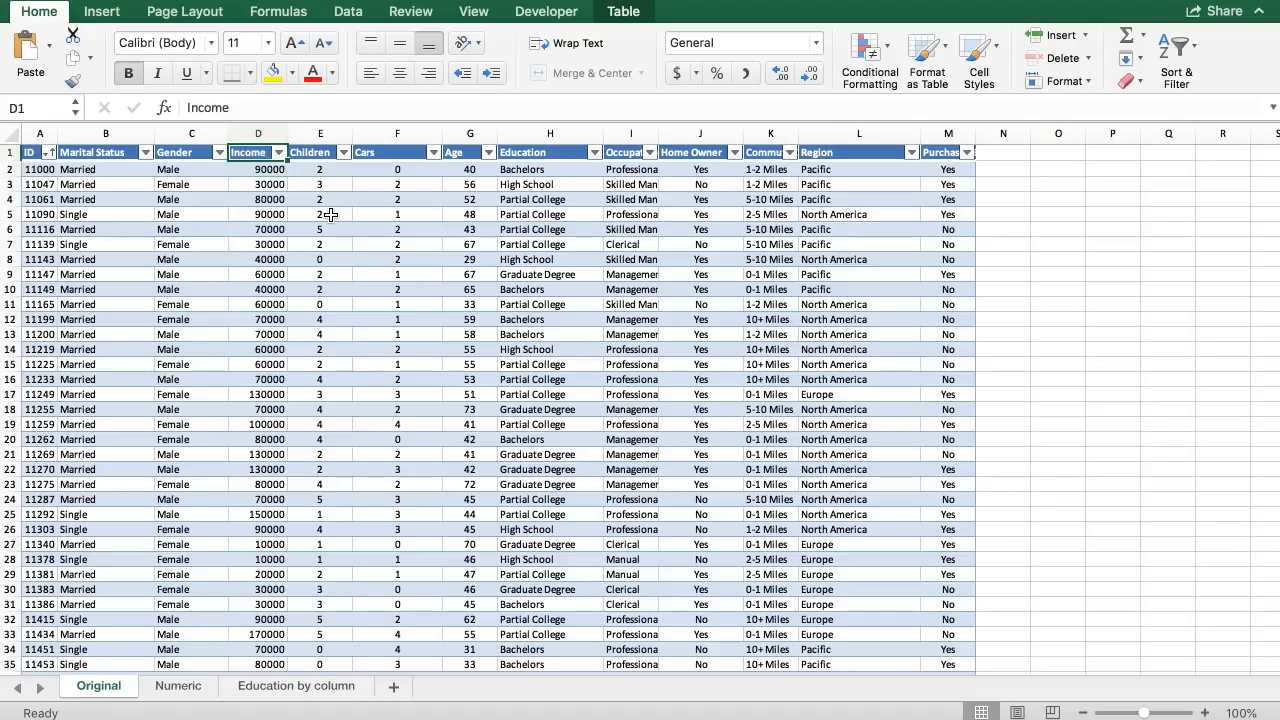
scroll("down", 3)
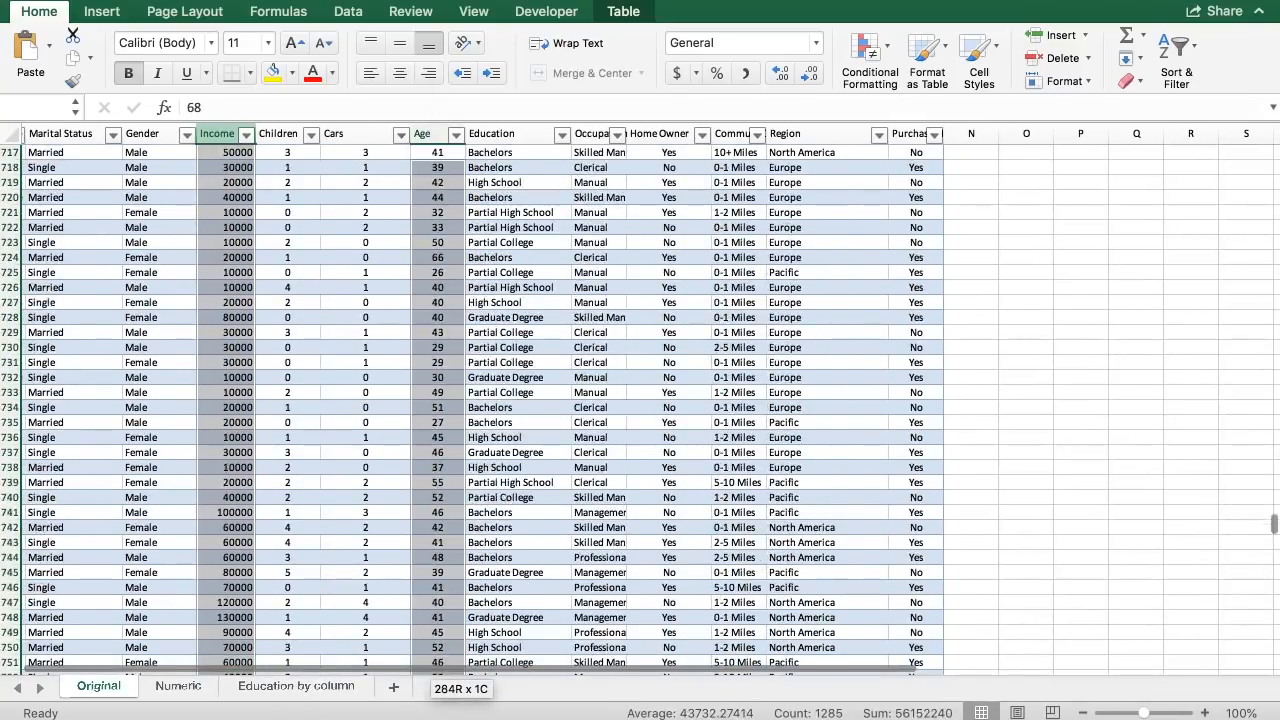
scroll("down", 3)
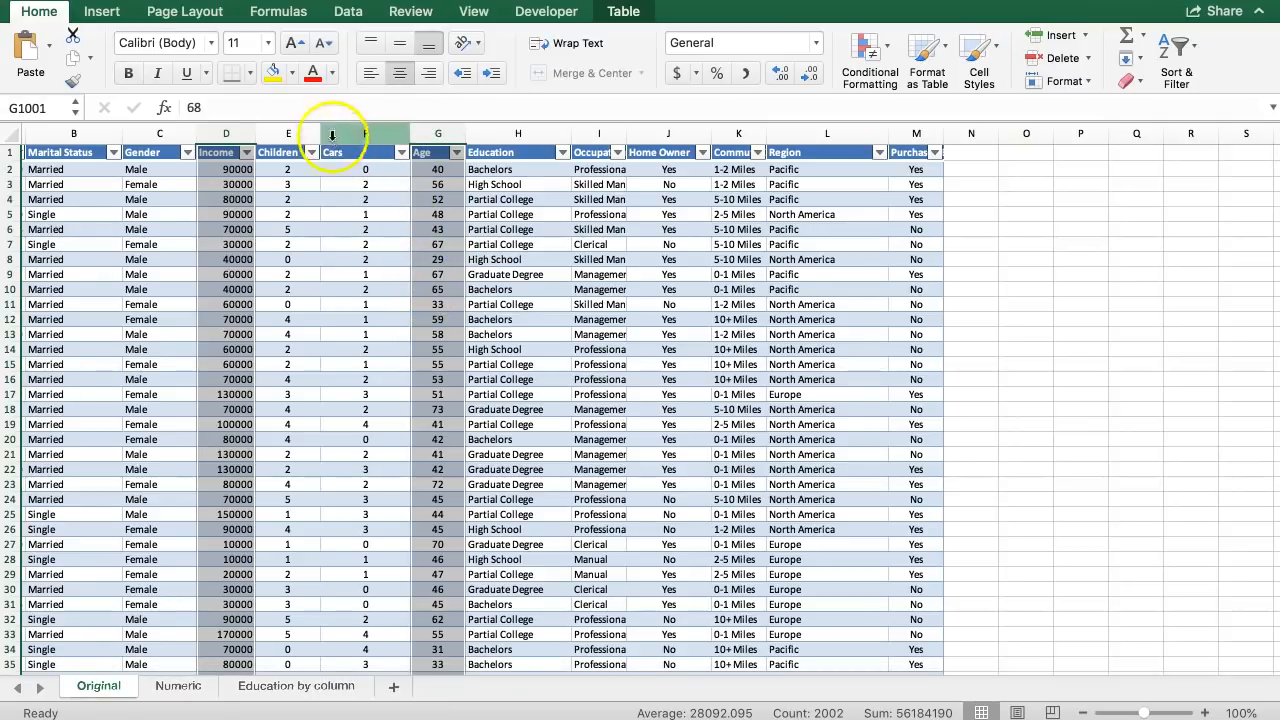
left_click(101, 11)
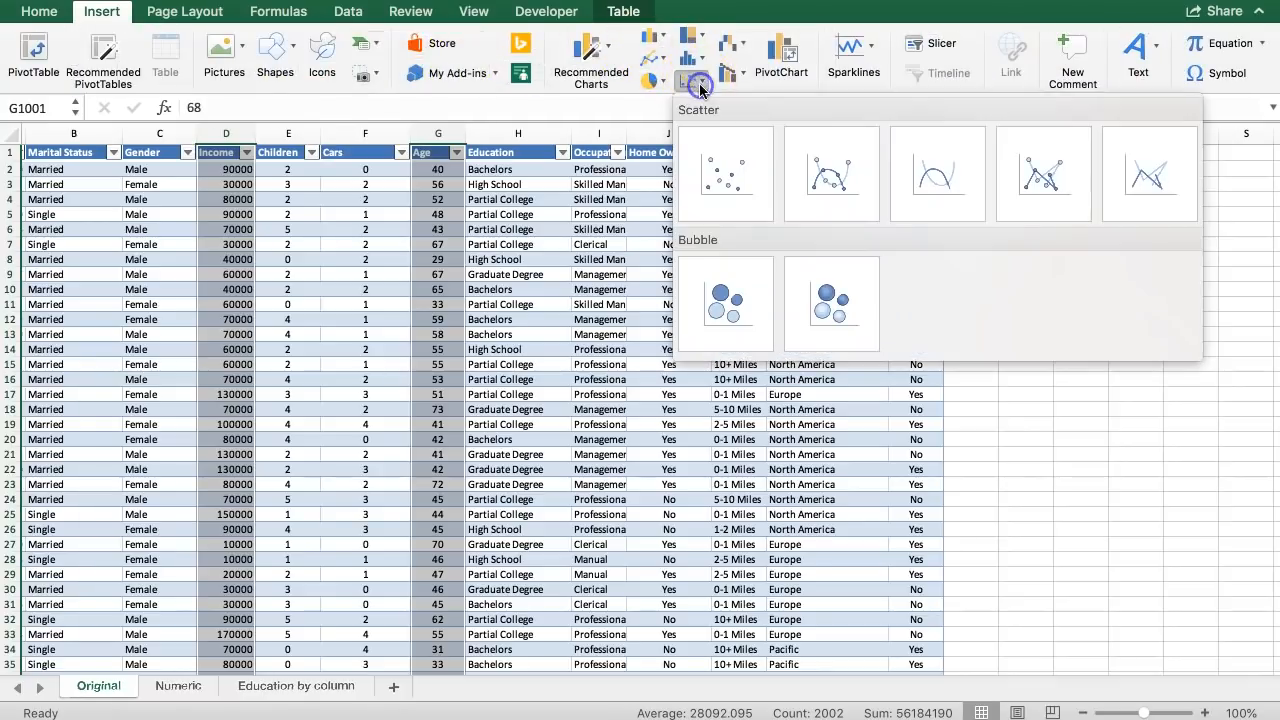
left_click(725, 173)
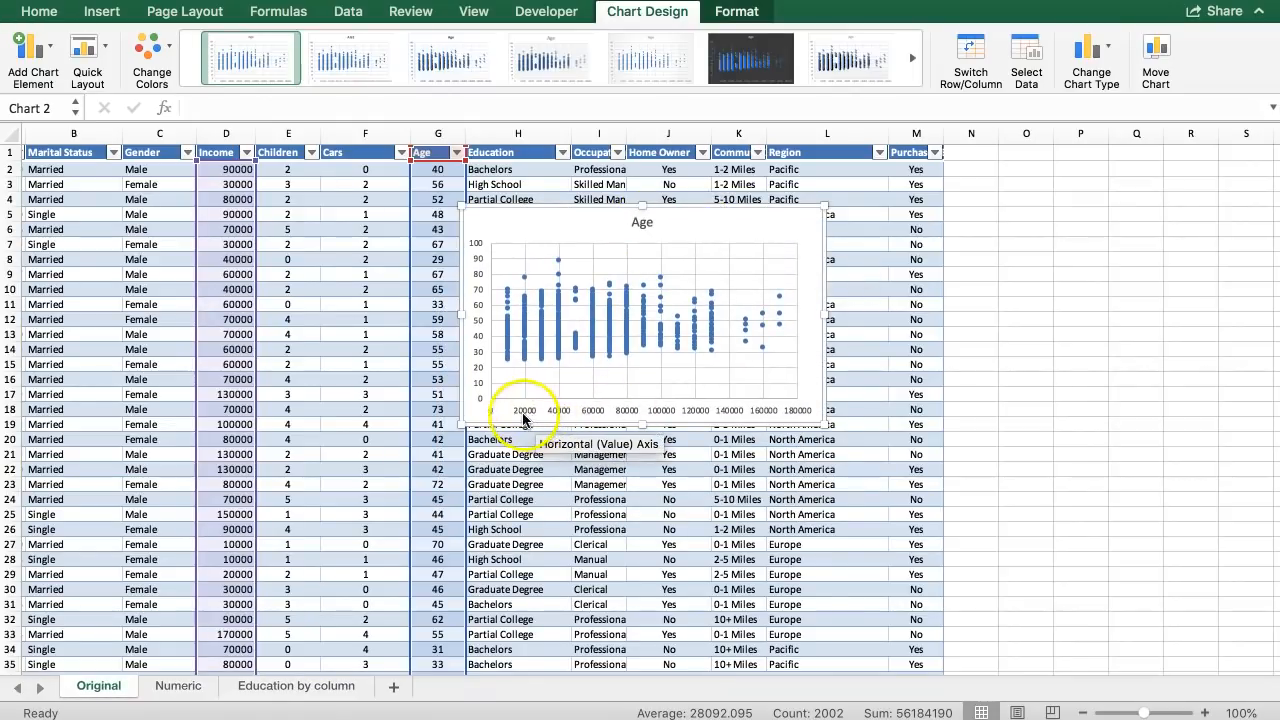
mouse_move(785, 417)
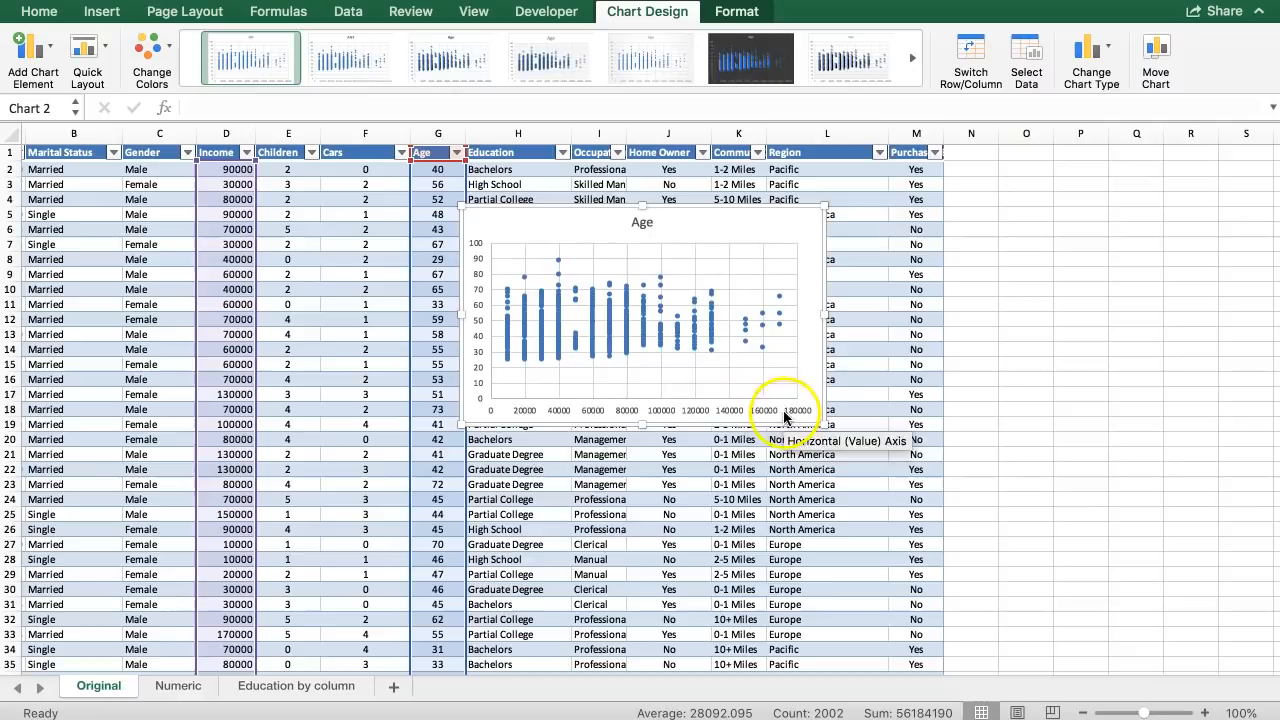
mouse_move(476, 240)
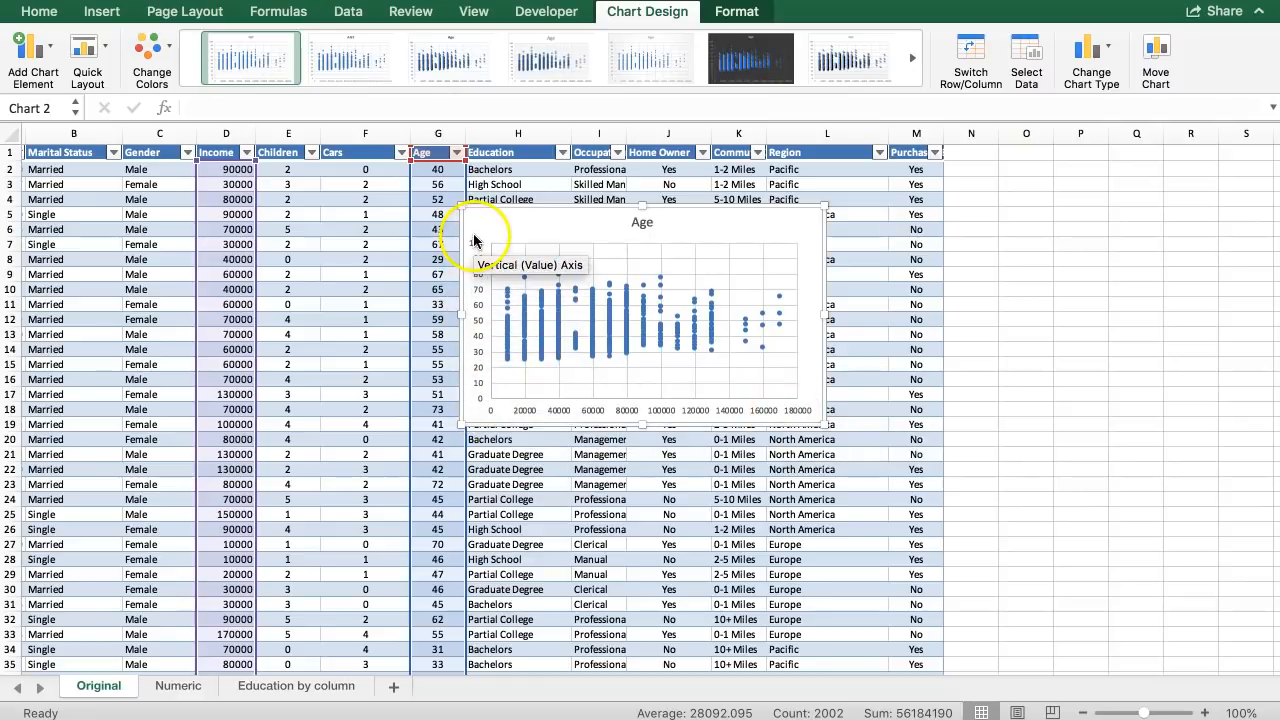
mouse_move(509, 327)
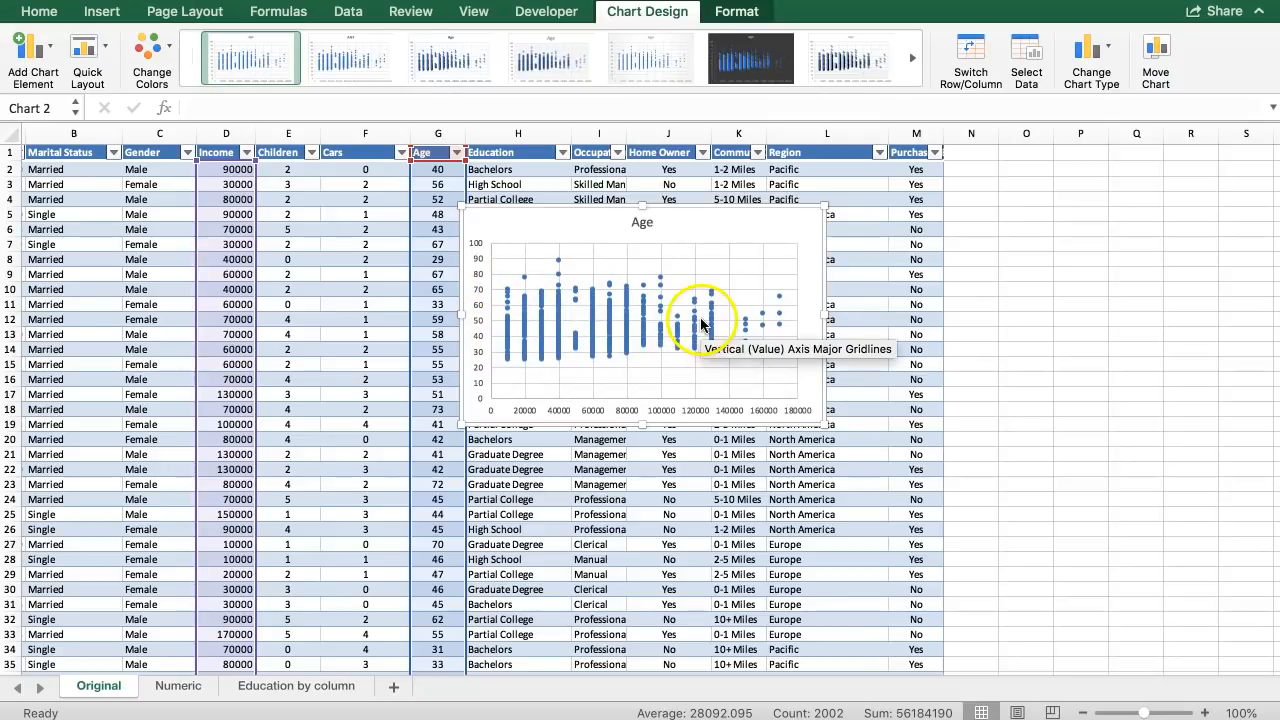
mouse_move(757, 313)
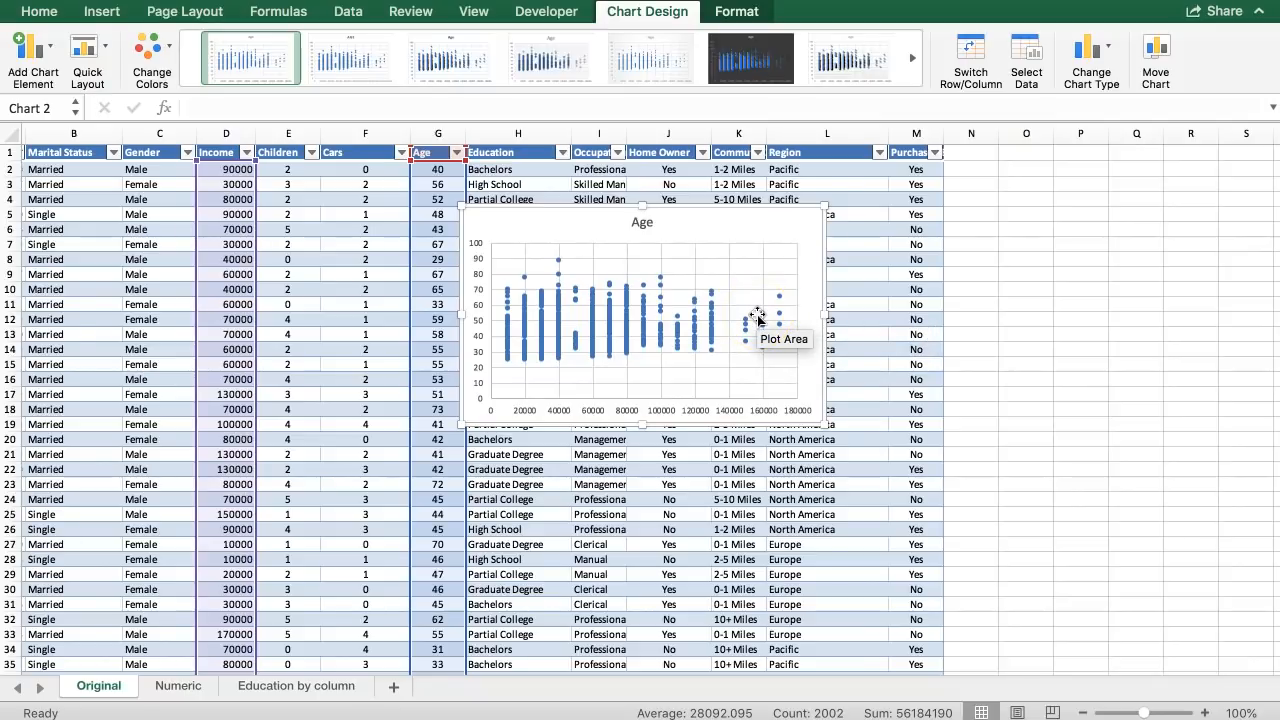
mouse_move(757, 322)
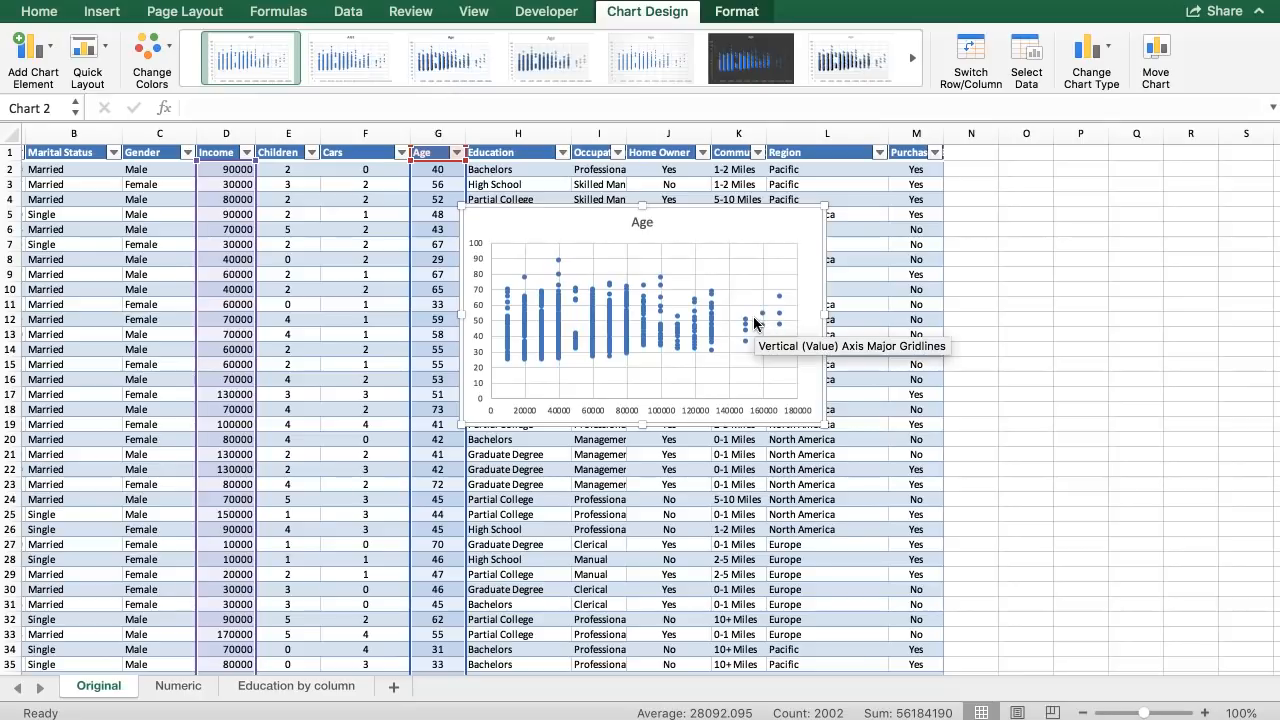
mouse_move(510, 345)
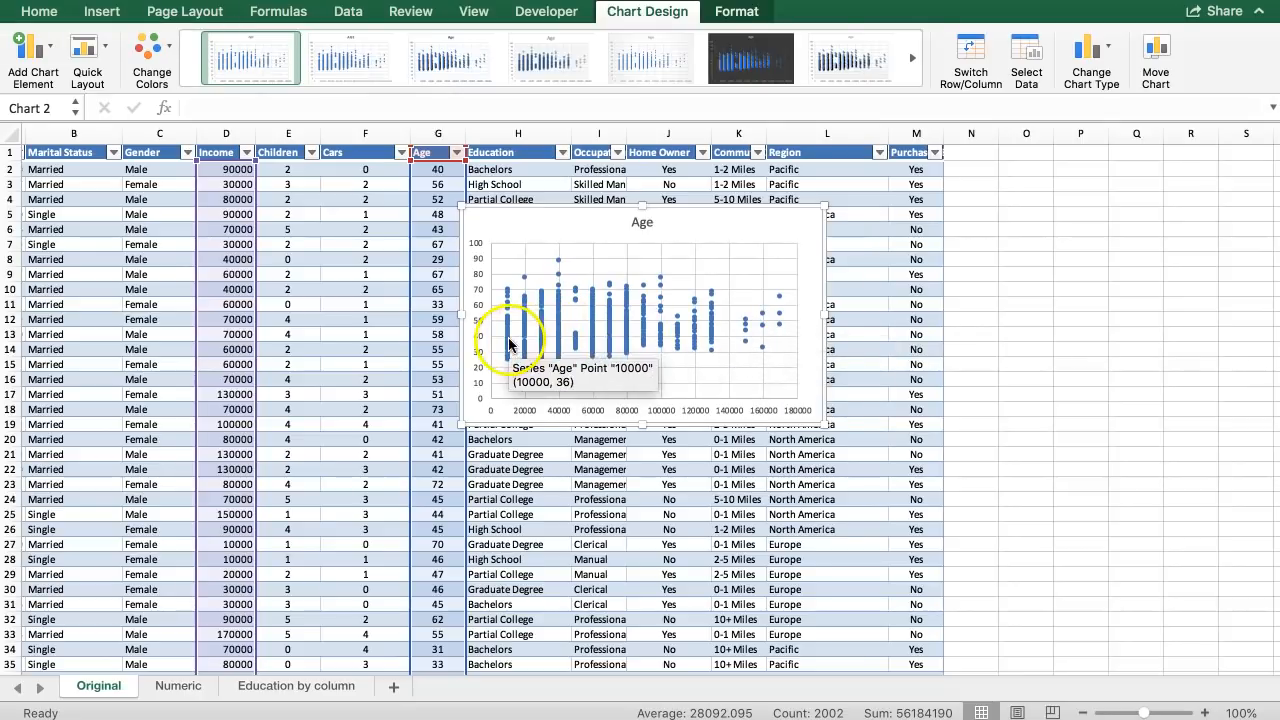
mouse_move(678, 330)
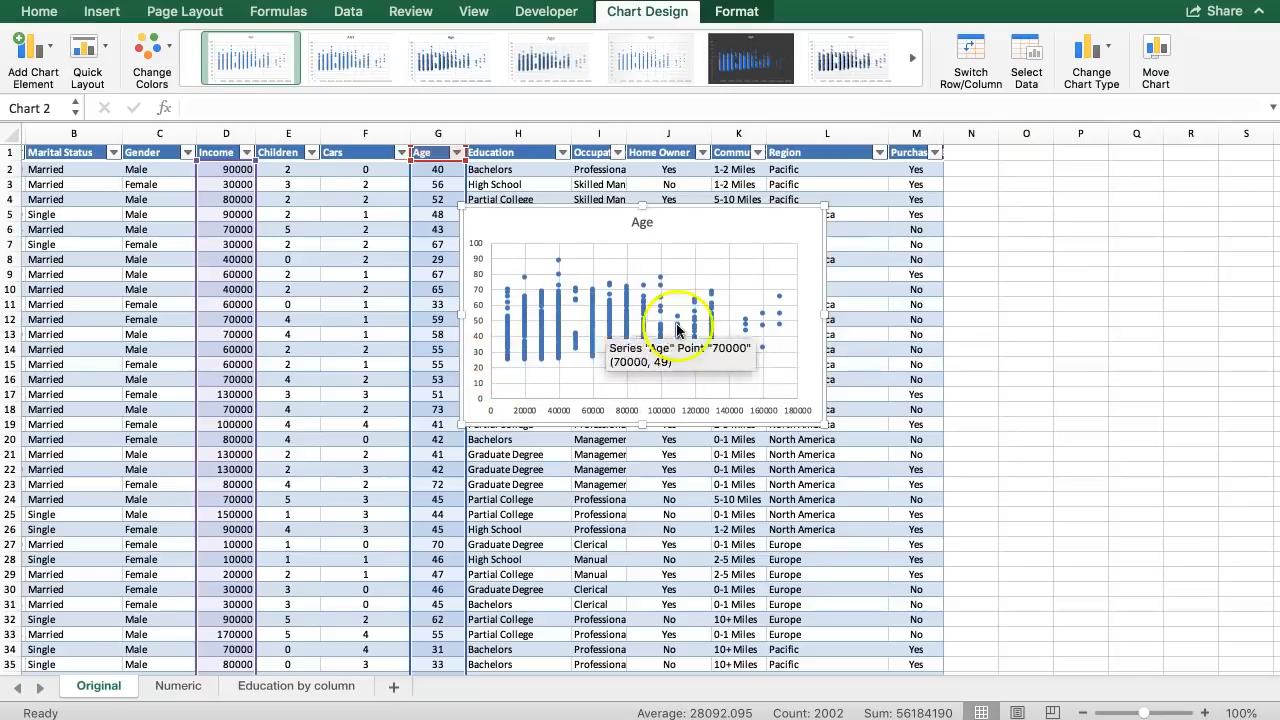
mouse_move(510, 372)
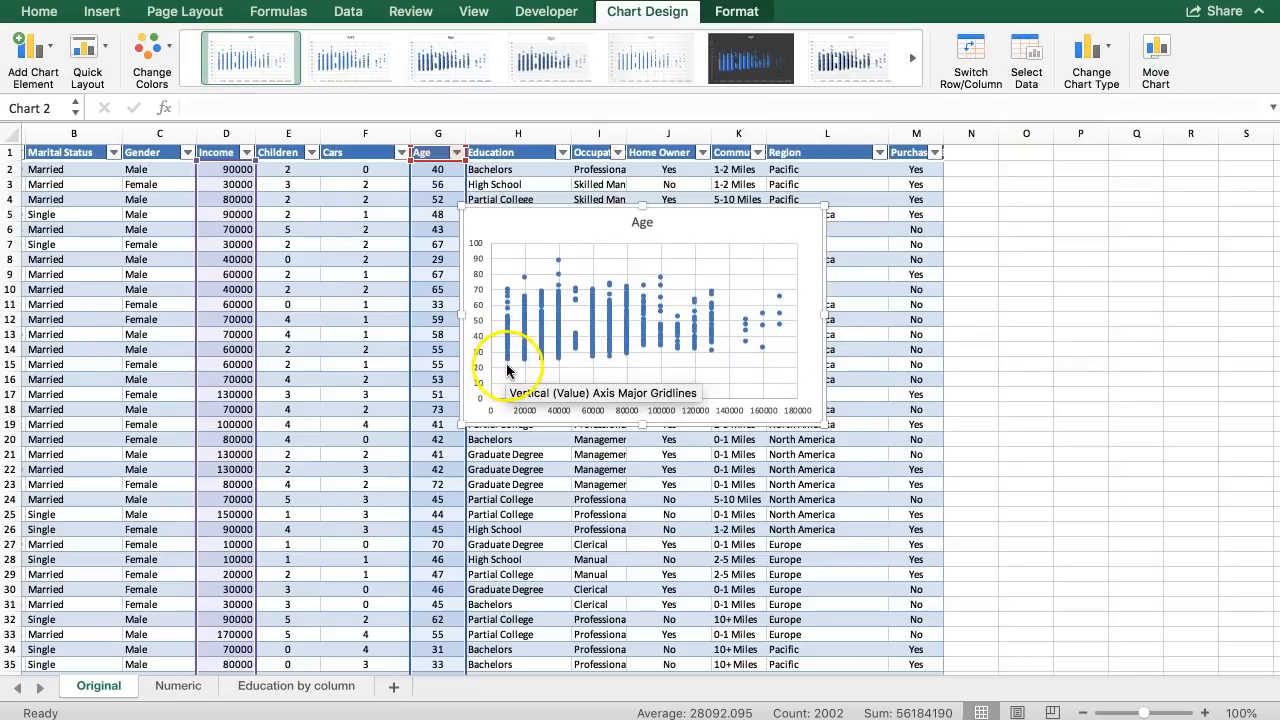
mouse_move(788, 362)
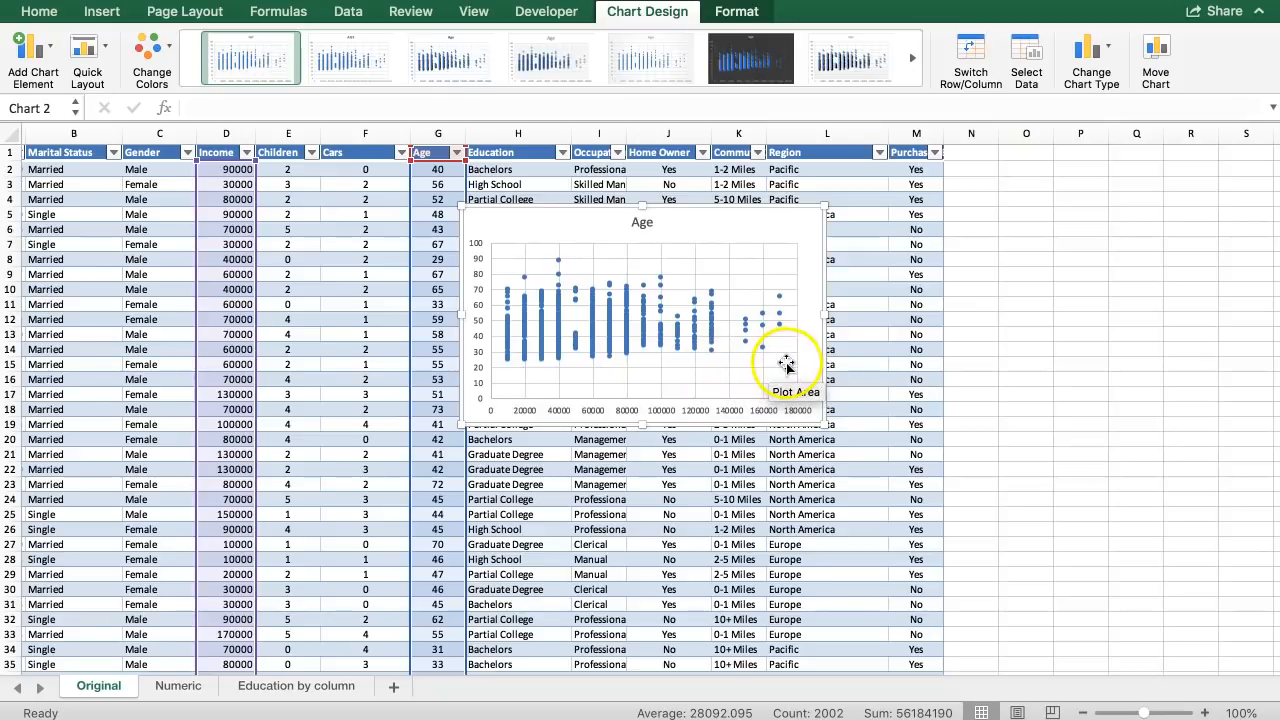
mouse_move(505, 278)
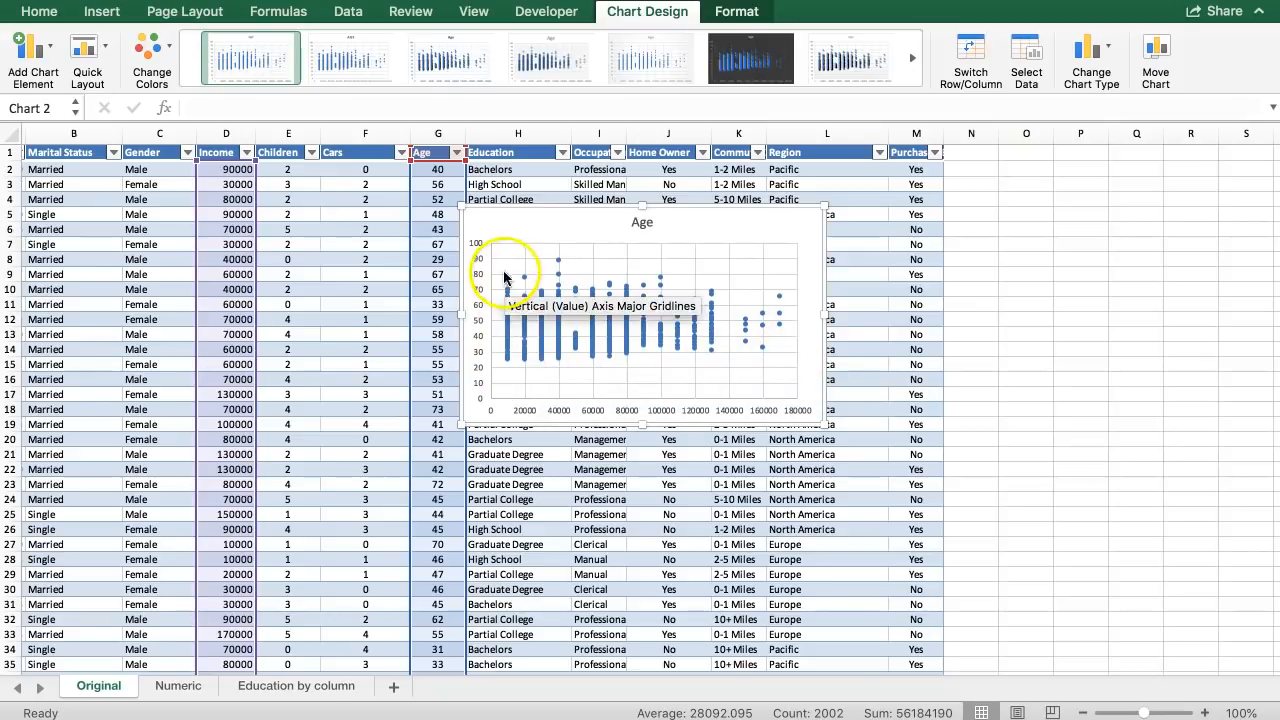
mouse_move(508, 378)
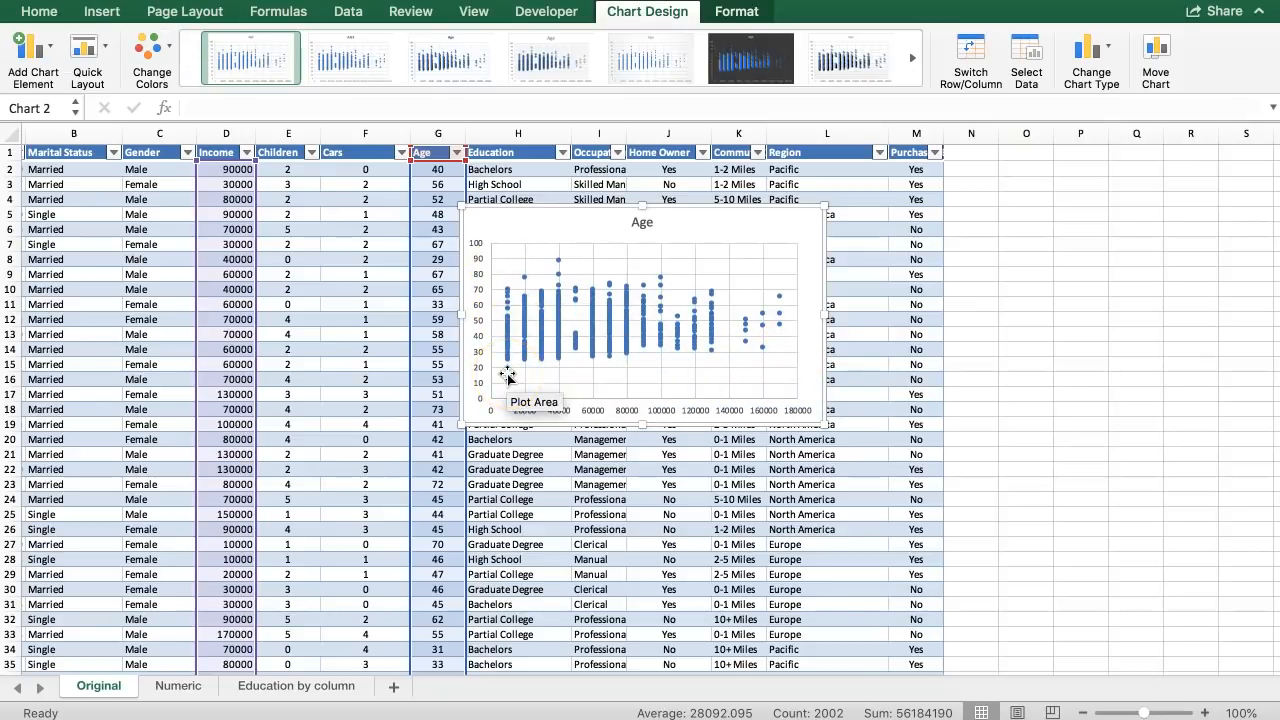
mouse_move(575, 360)
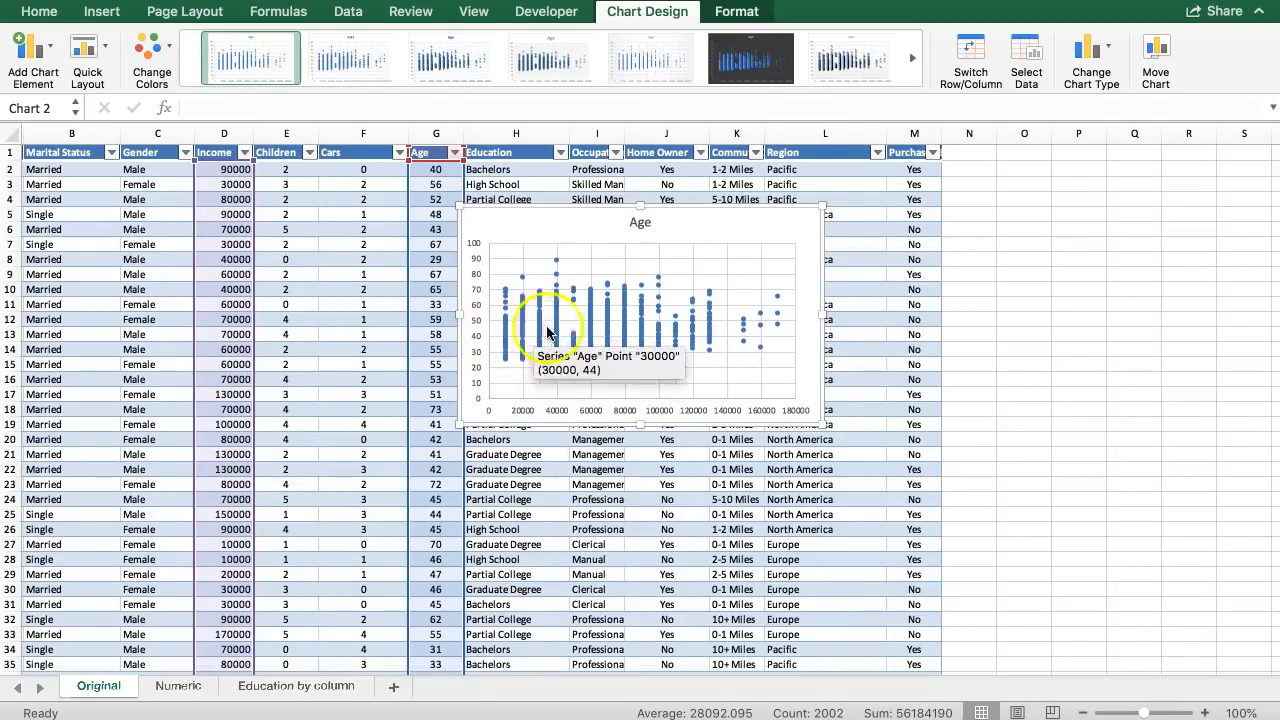
mouse_move(750, 332)
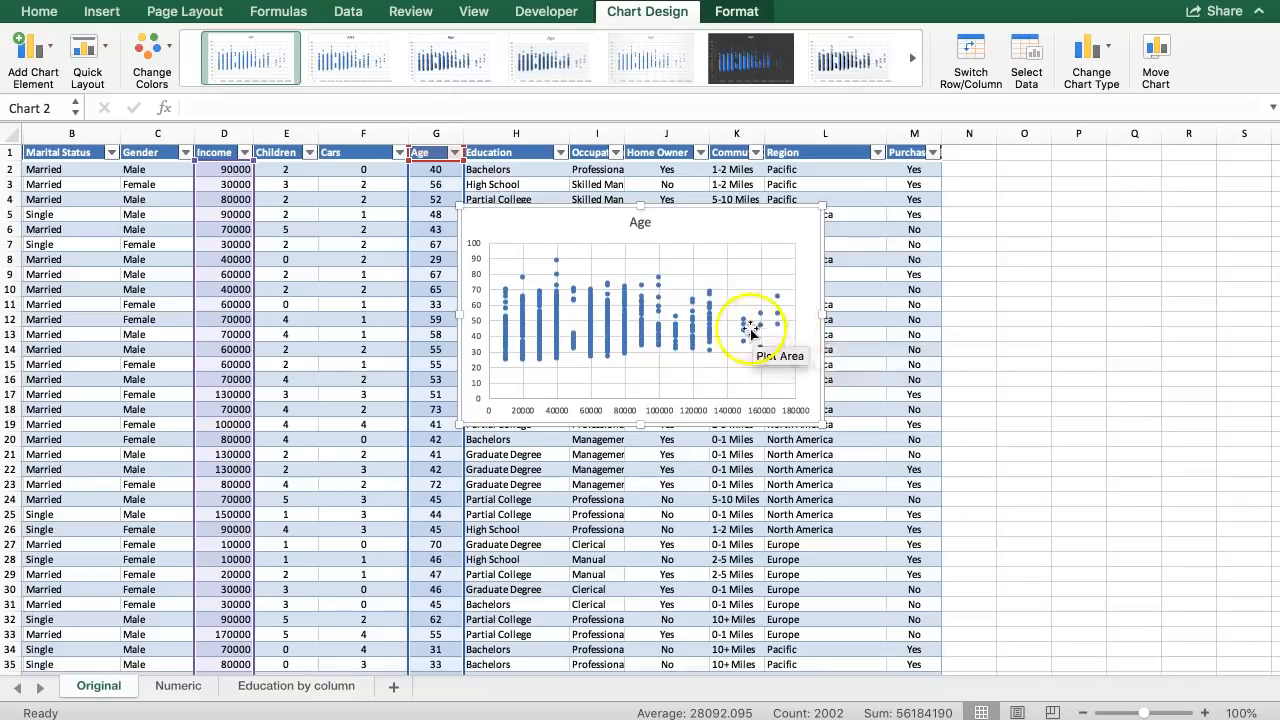
mouse_move(505, 335)
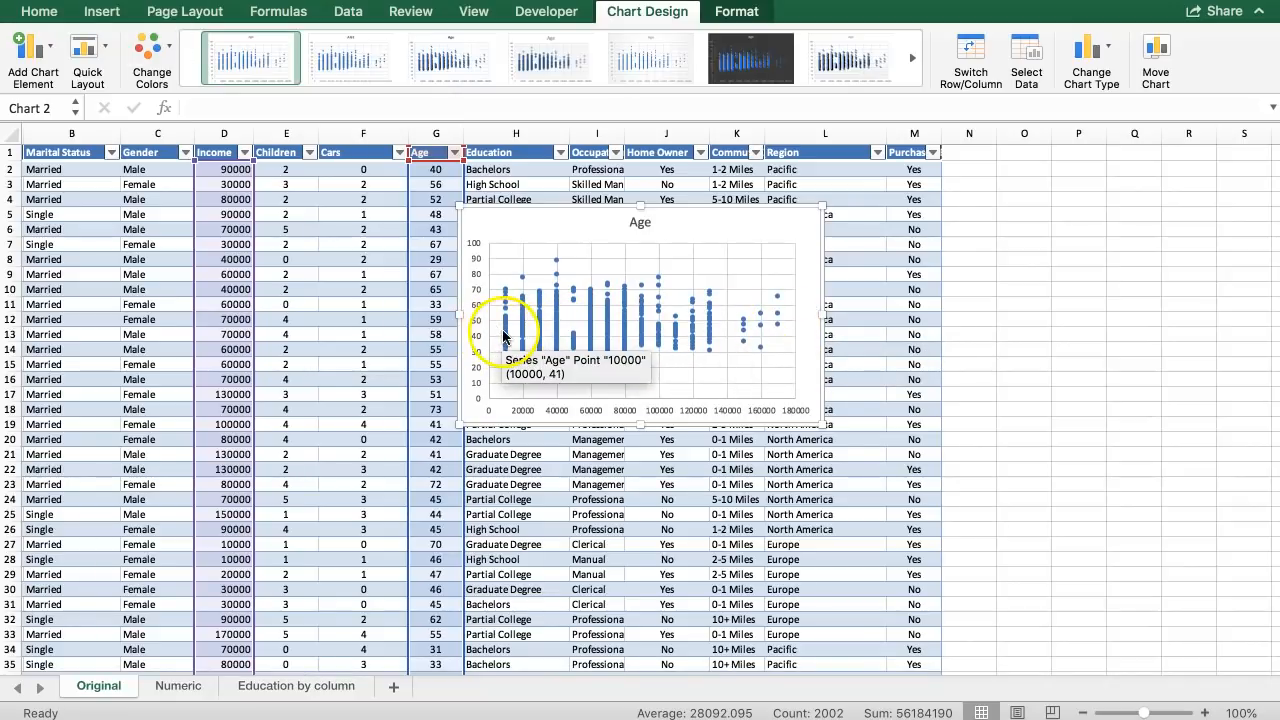
mouse_move(585, 340)
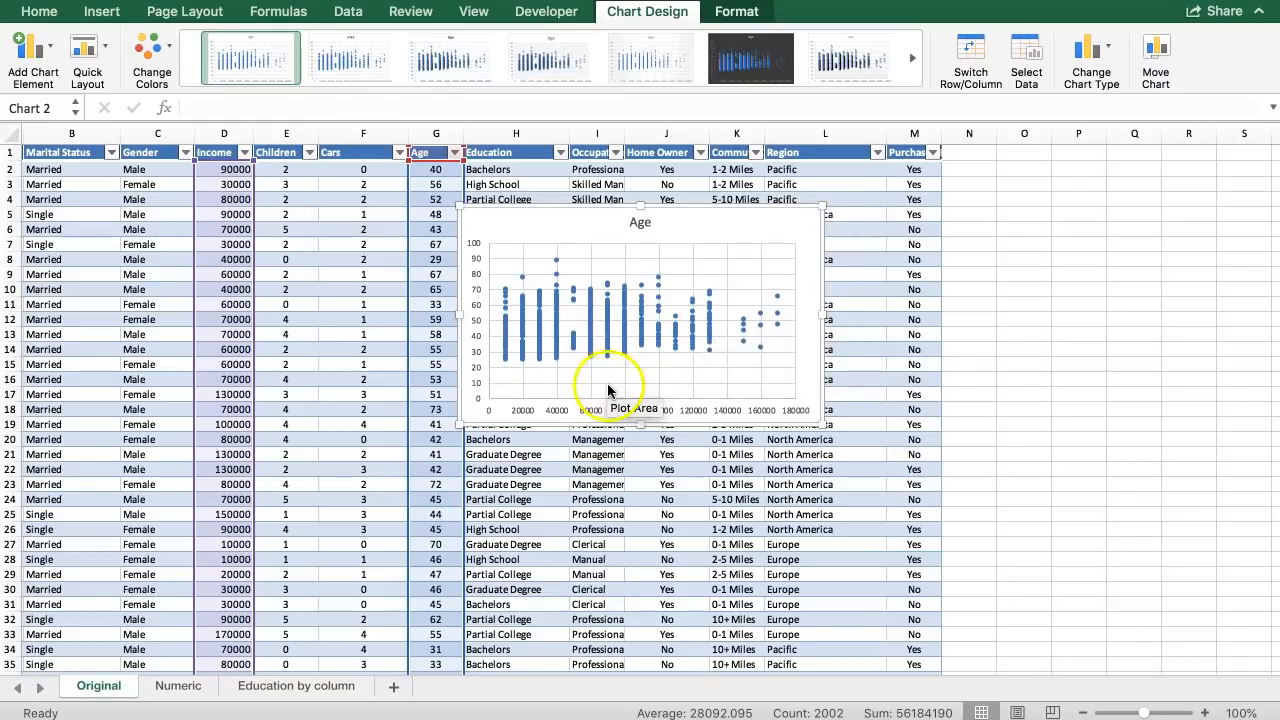
mouse_move(795, 322)
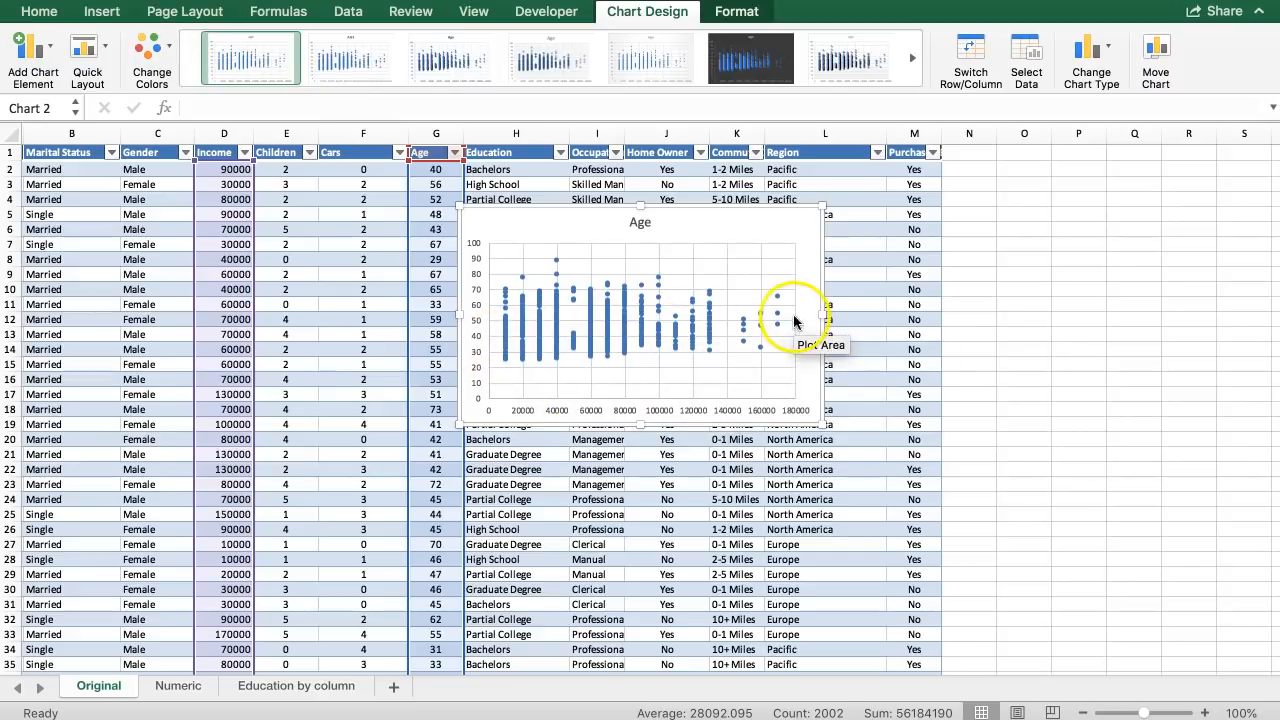
mouse_move(775, 315)
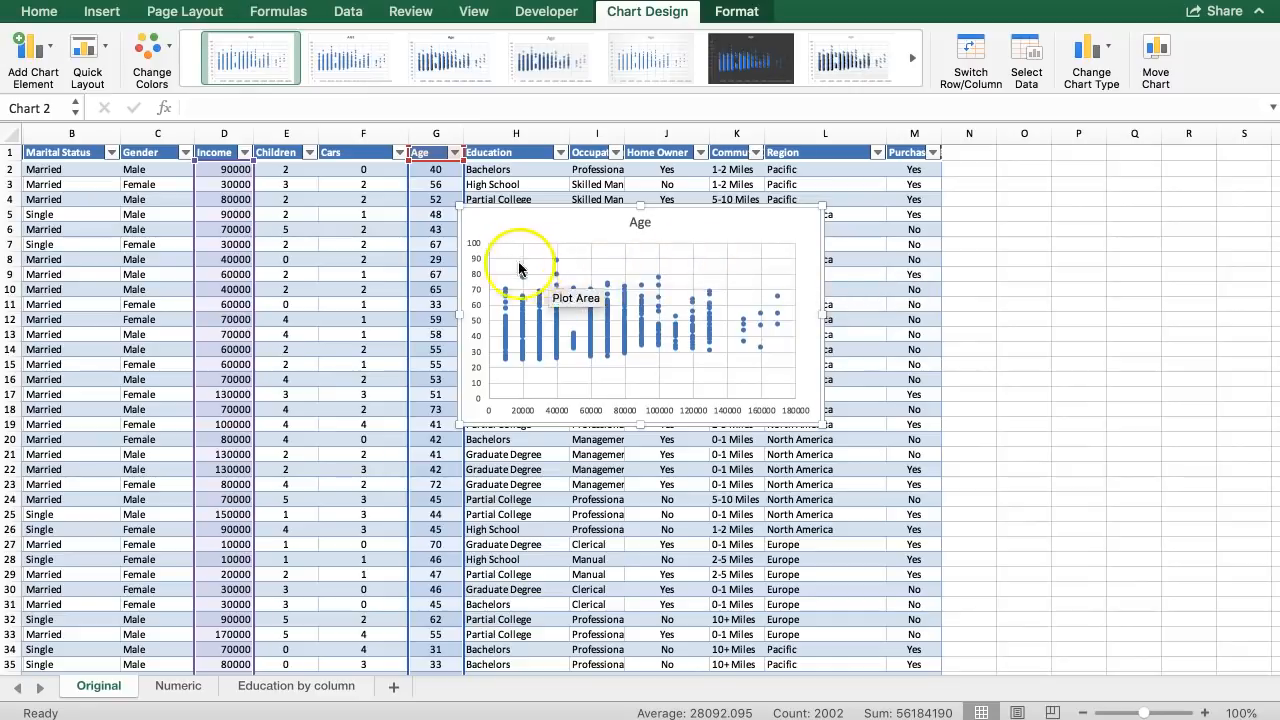
Add a Linear trendline to the Age vs Income scatter chart via Add Chart Element
left_click(33, 52)
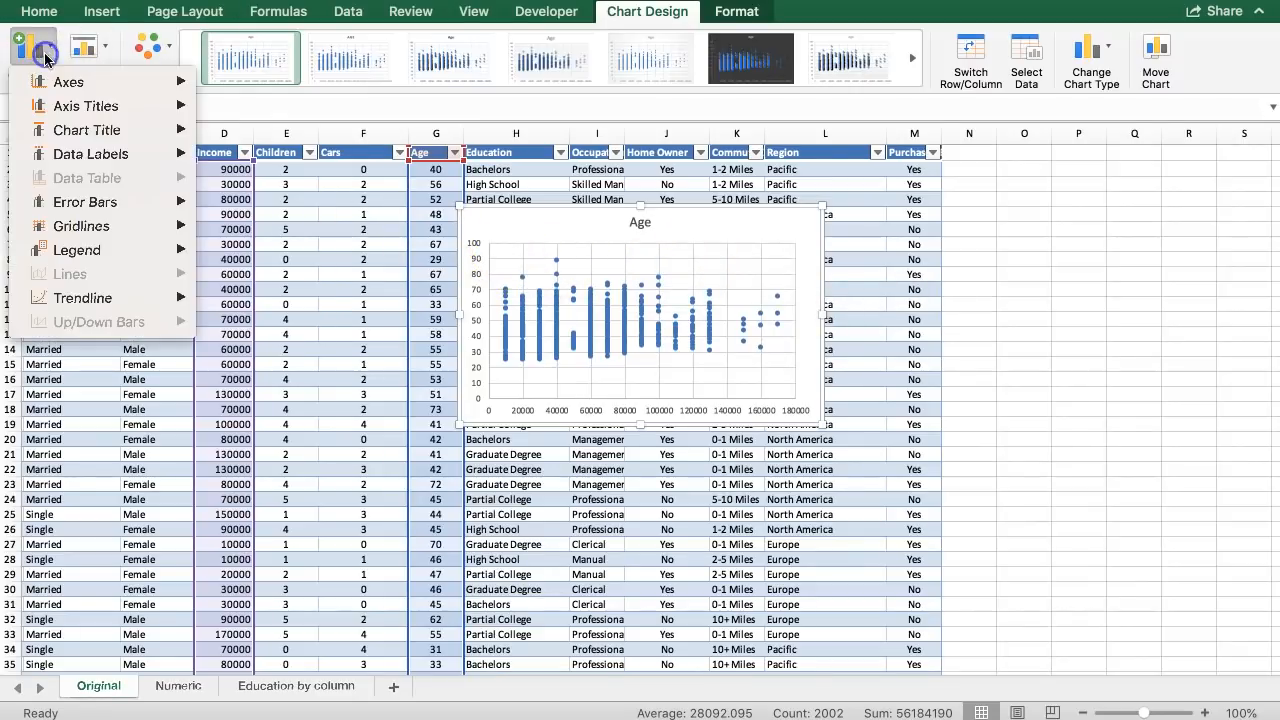
left_click(82, 298)
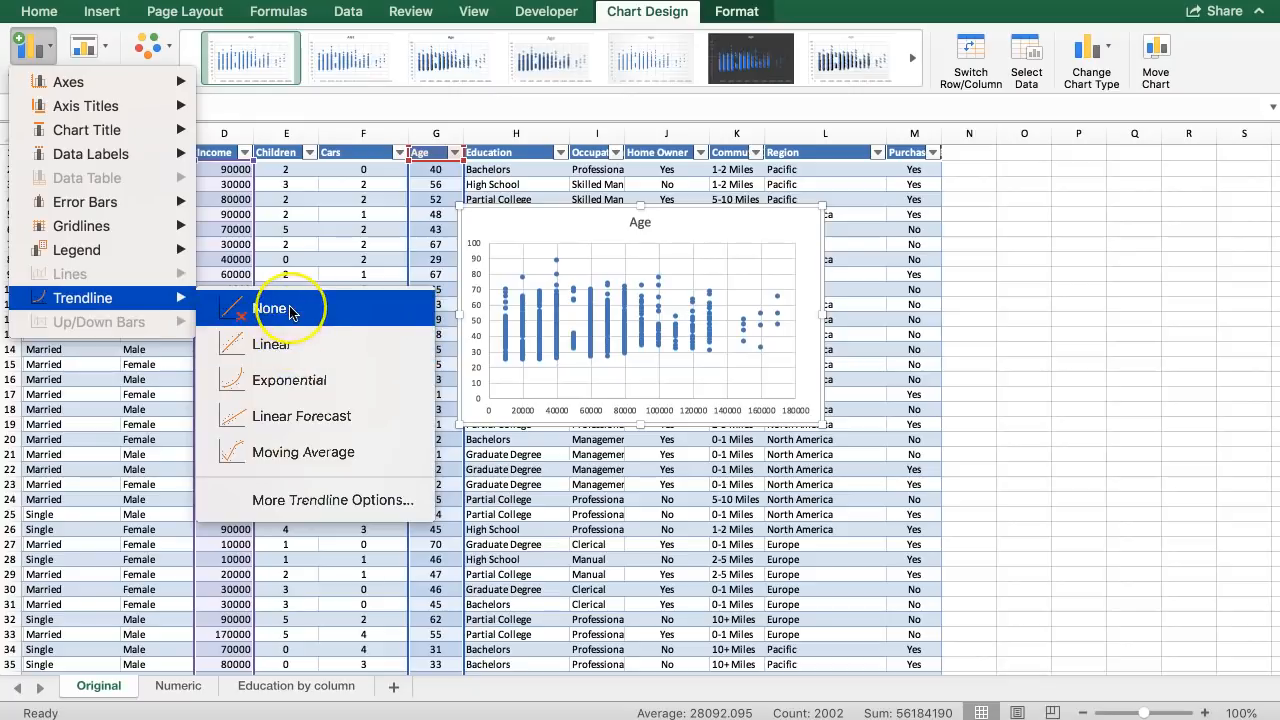
mouse_move(291, 345)
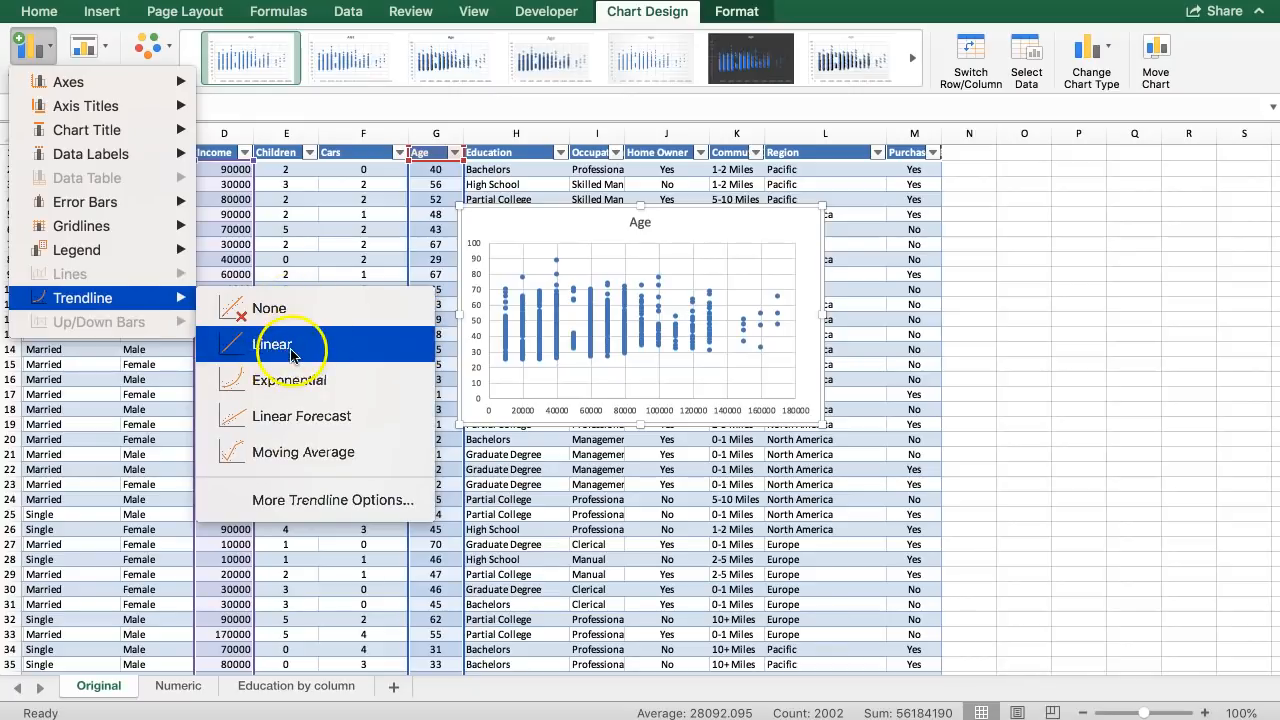
left_click(273, 345)
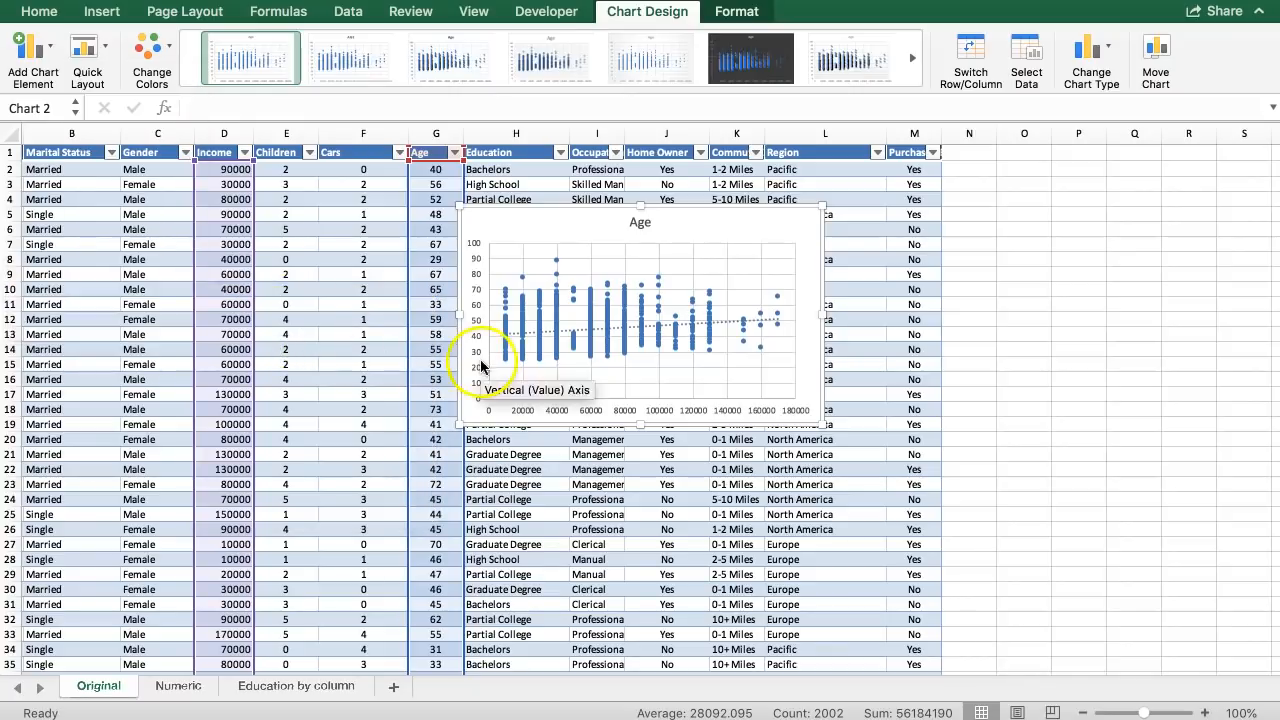
mouse_move(745, 331)
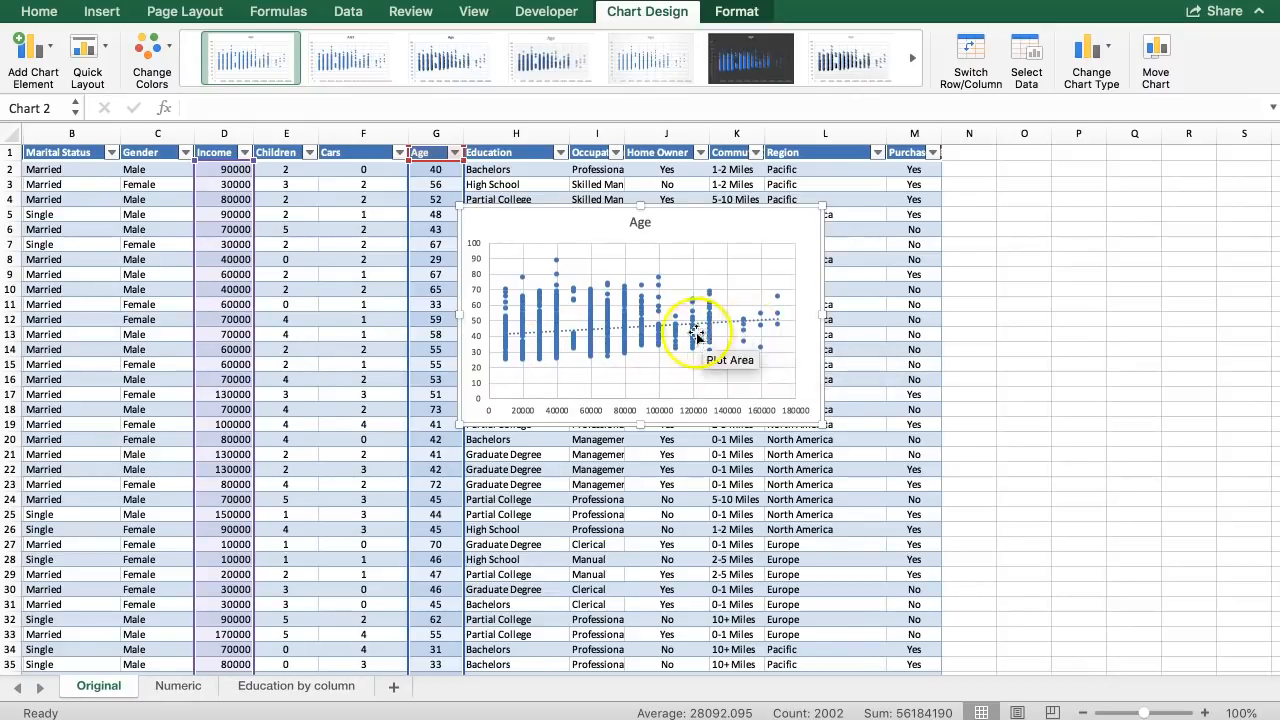
mouse_move(525, 340)
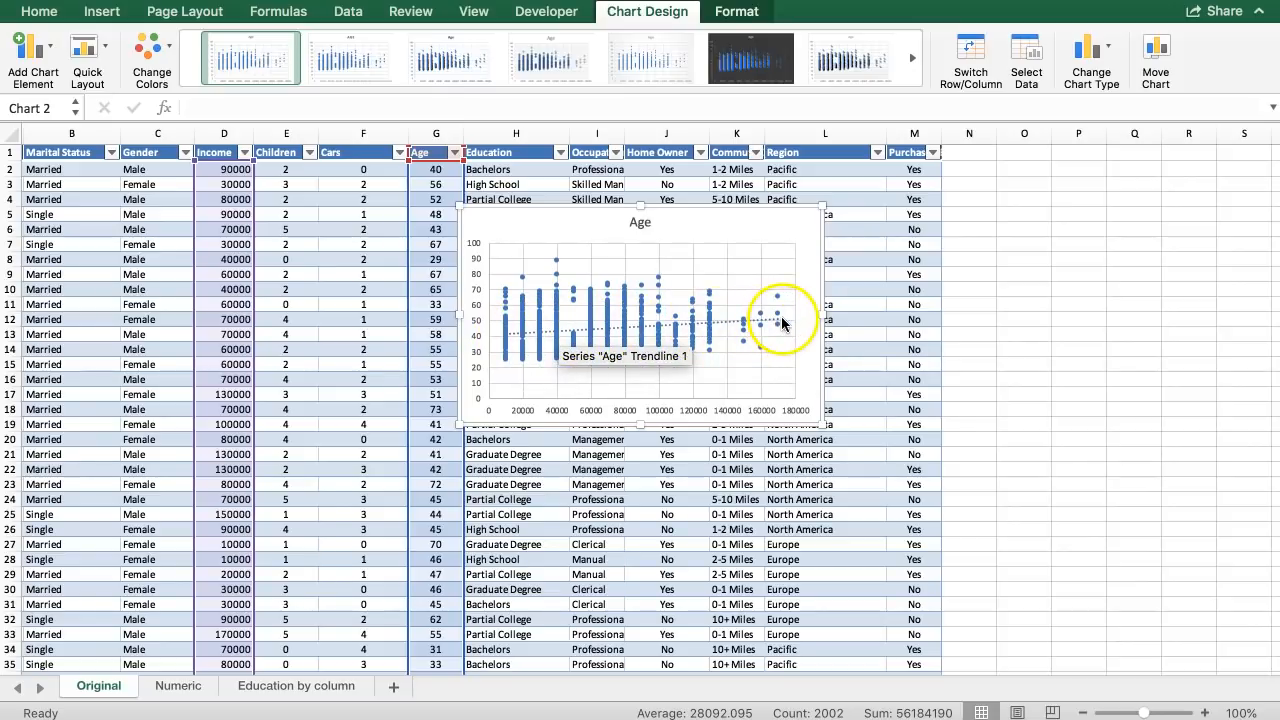
mouse_move(513, 340)
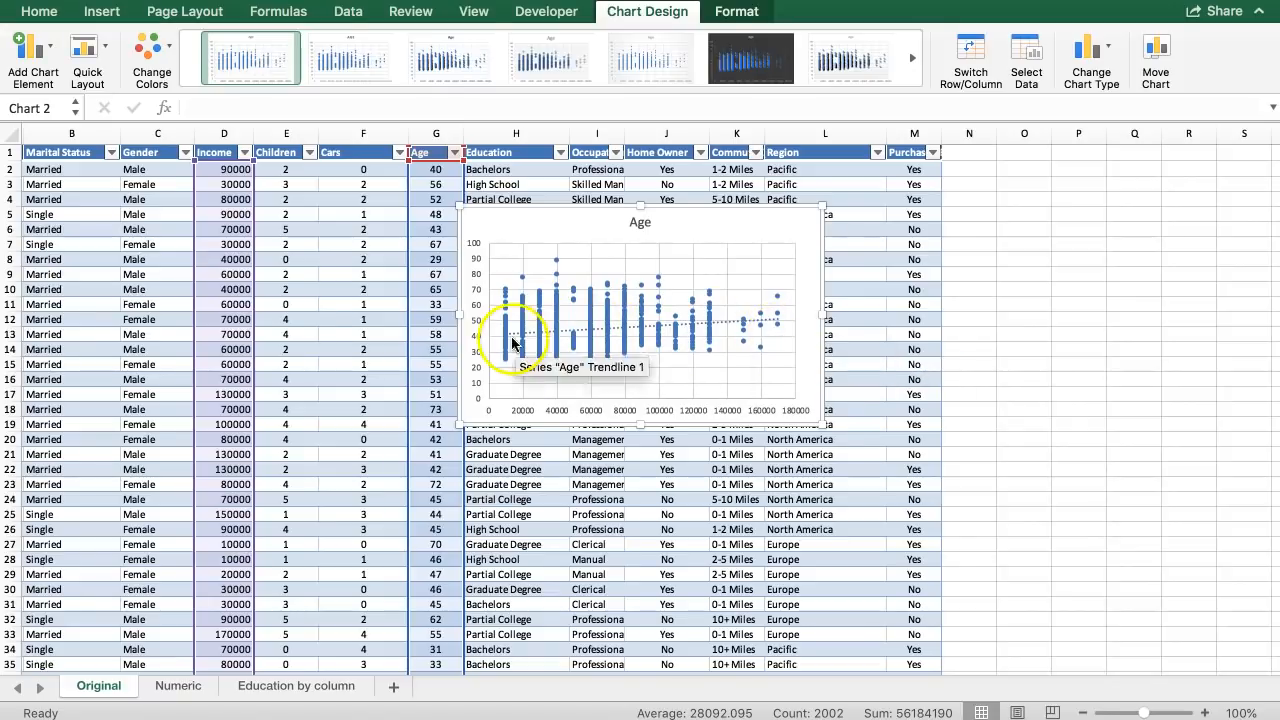
mouse_move(545, 333)
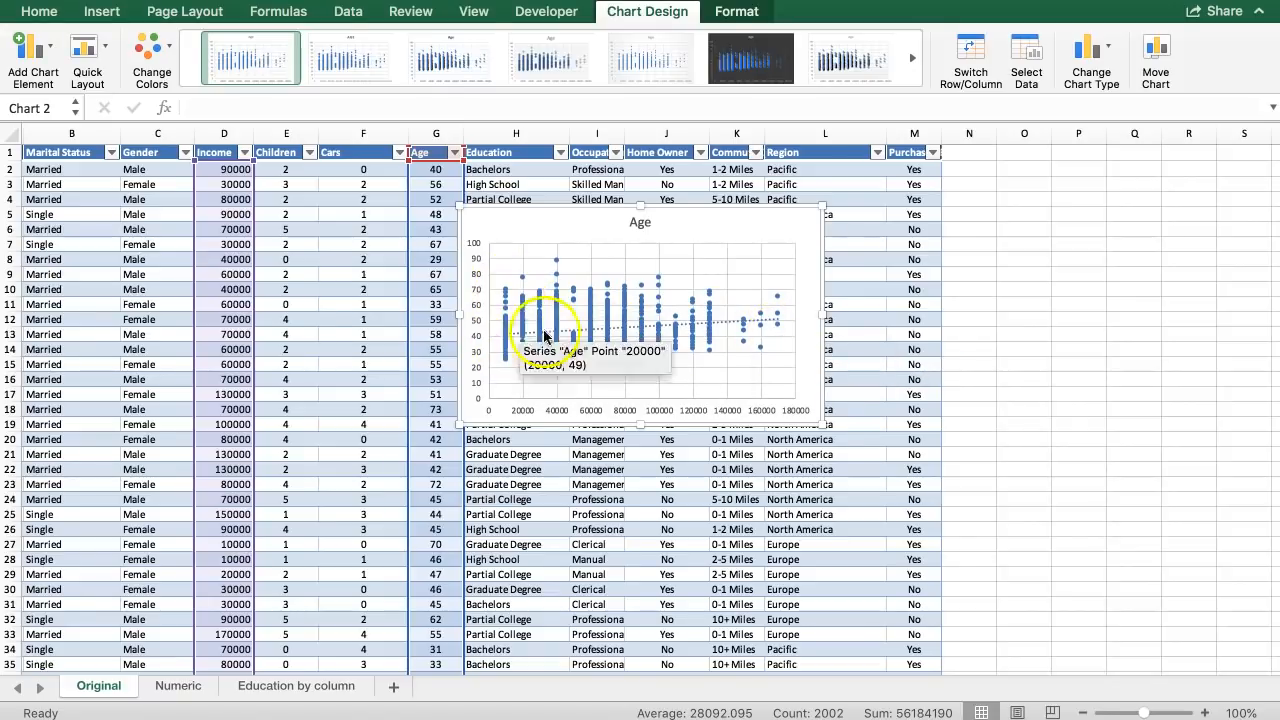
mouse_move(540, 343)
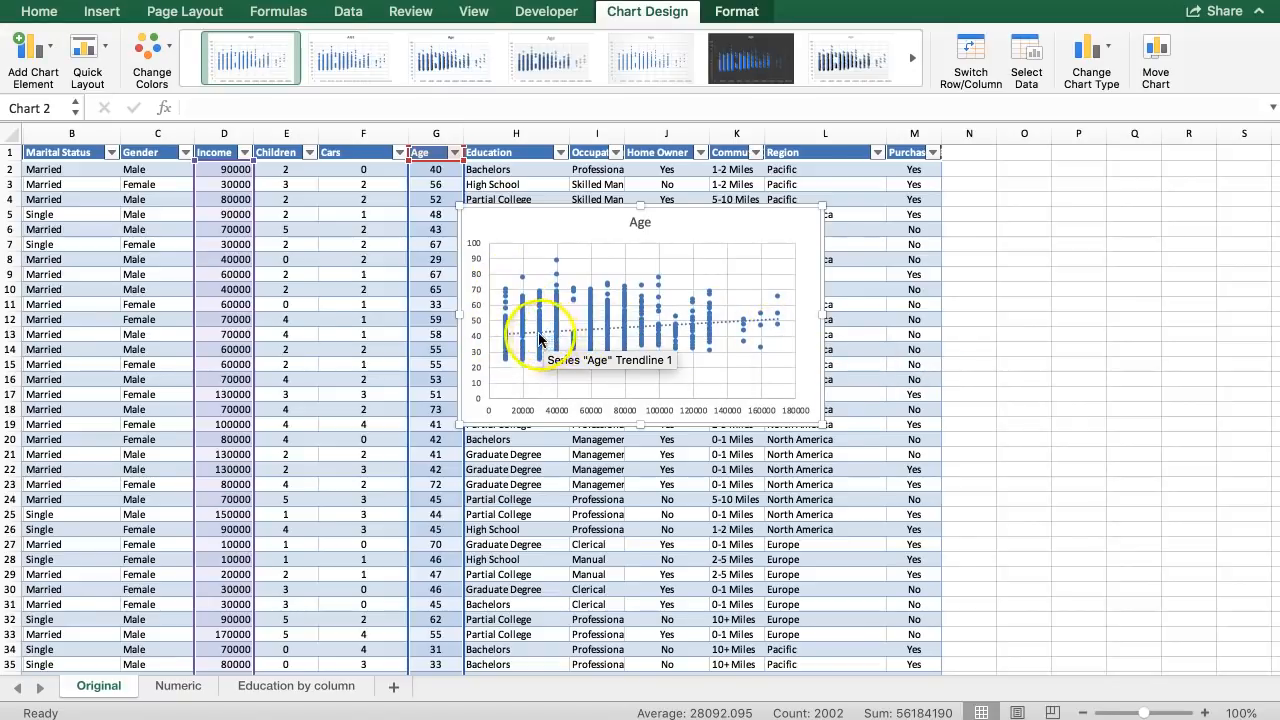
mouse_move(775, 360)
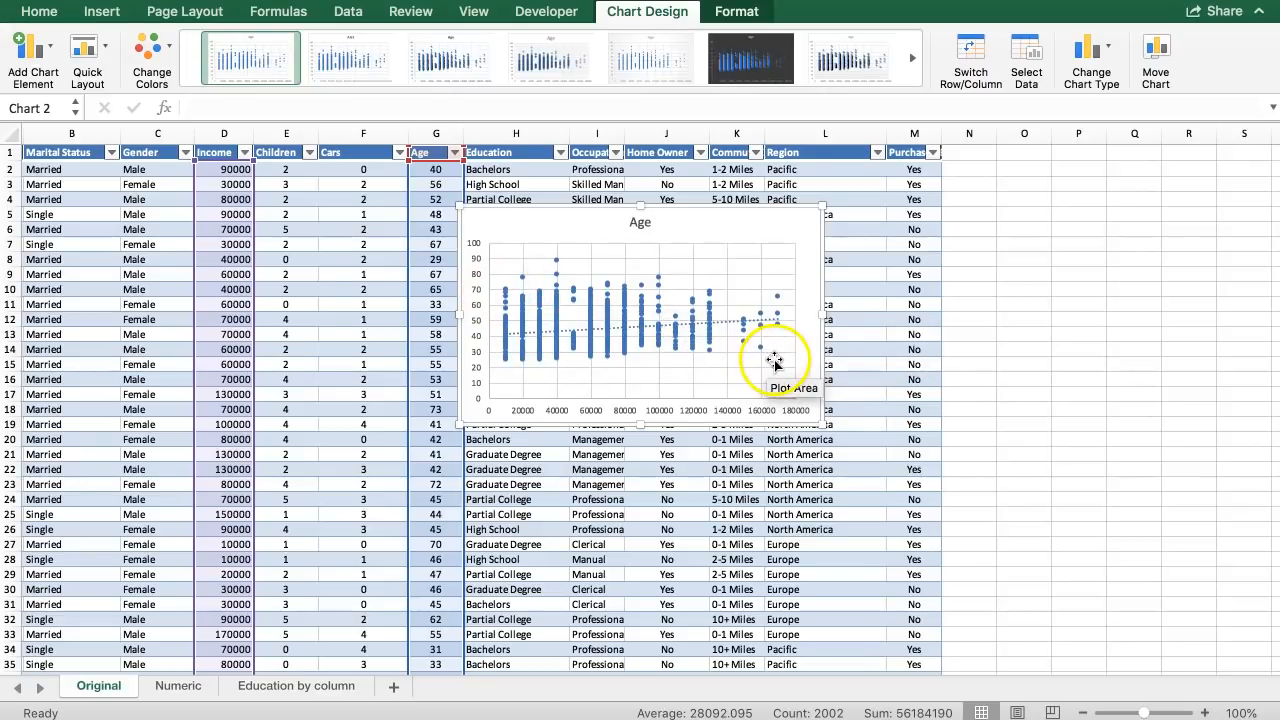
mouse_move(730, 330)
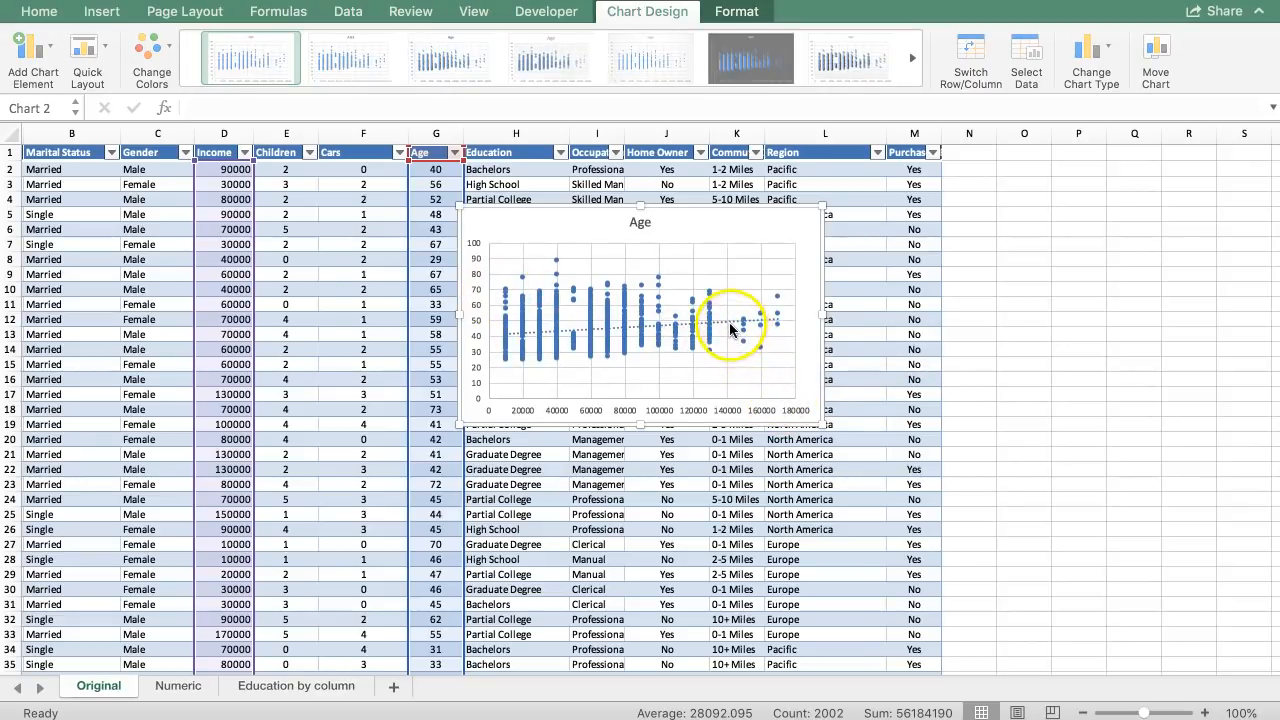
mouse_move(730, 328)
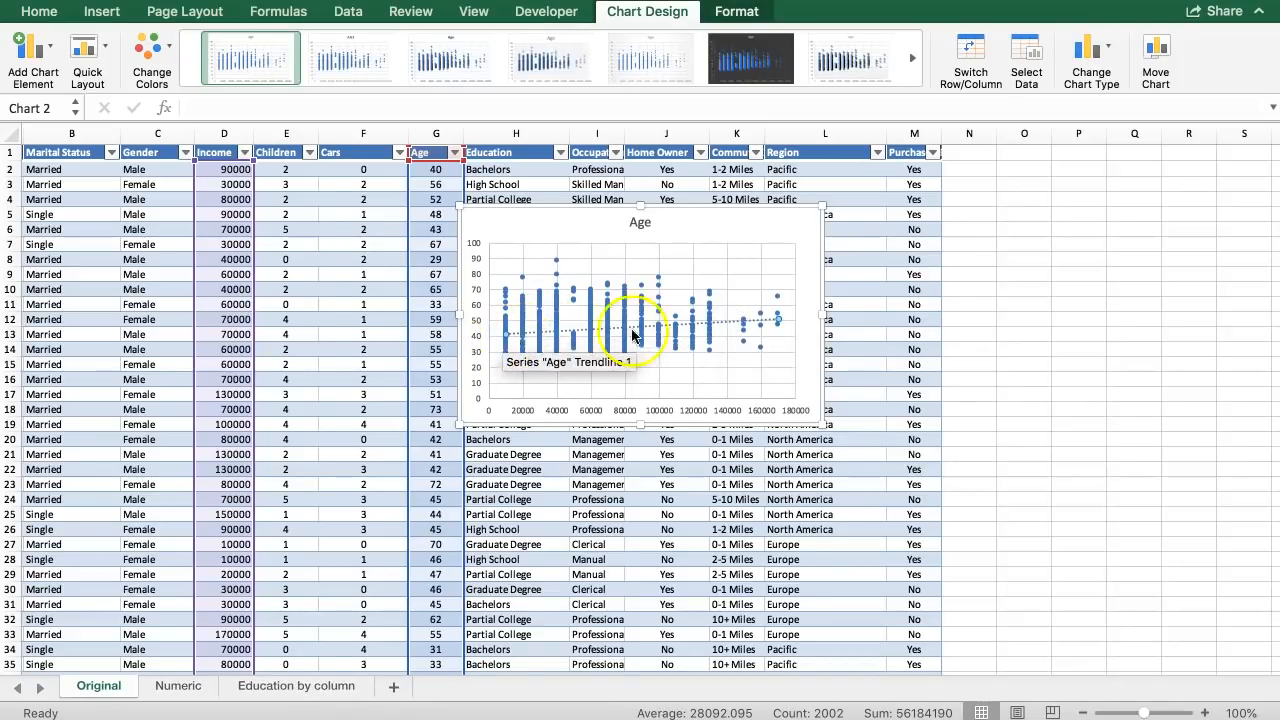
Open the trendline's Format Trendline pane and toggle the Set Intercept option
right_click(727, 327)
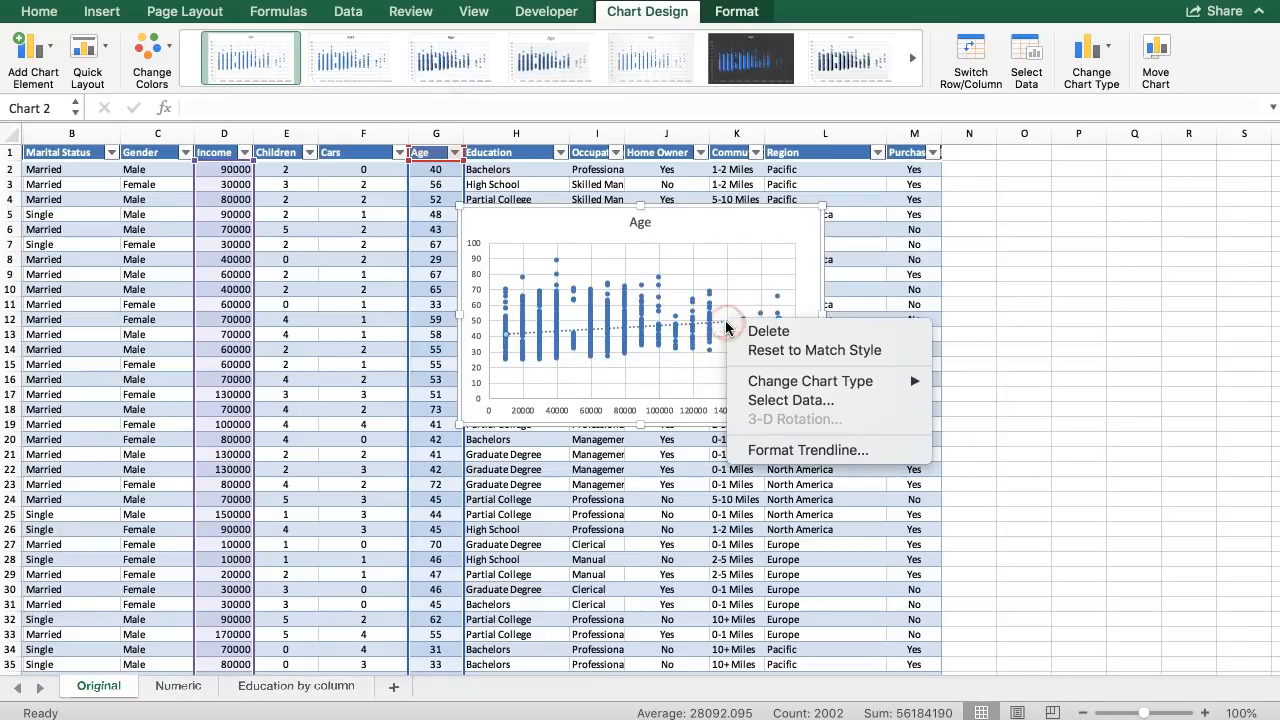
left_click(806, 450)
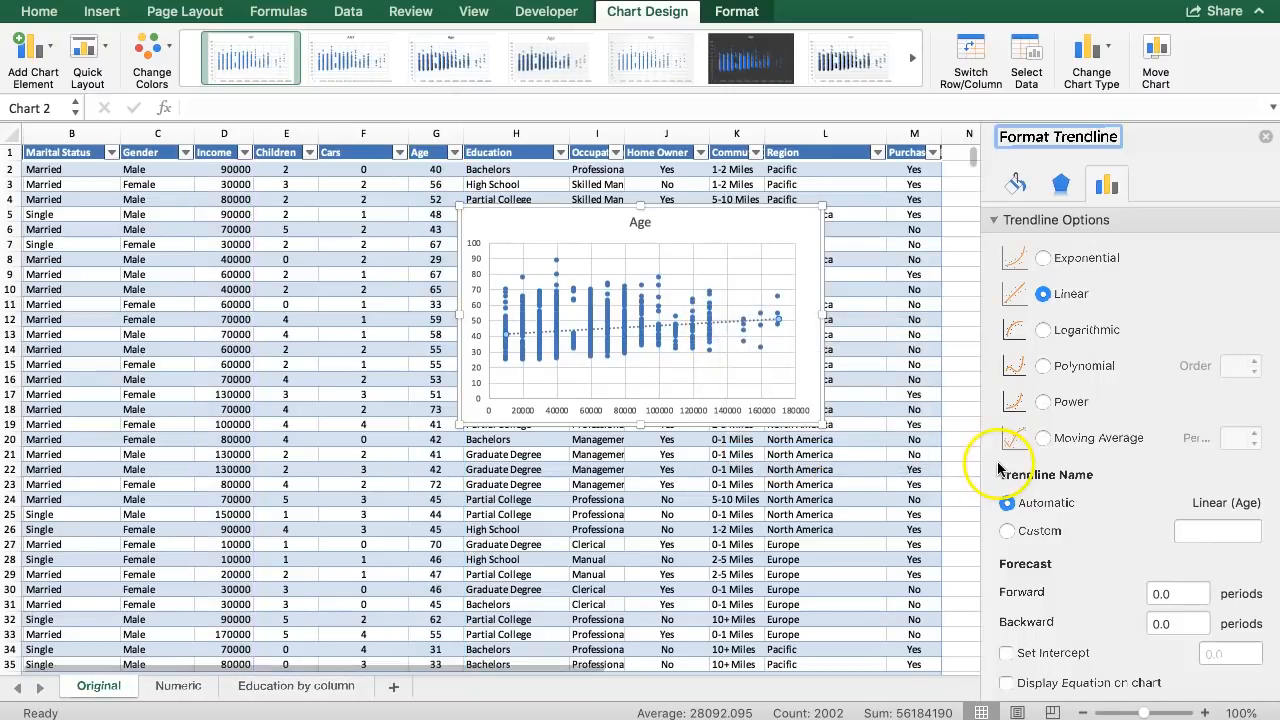
mouse_move(1135, 470)
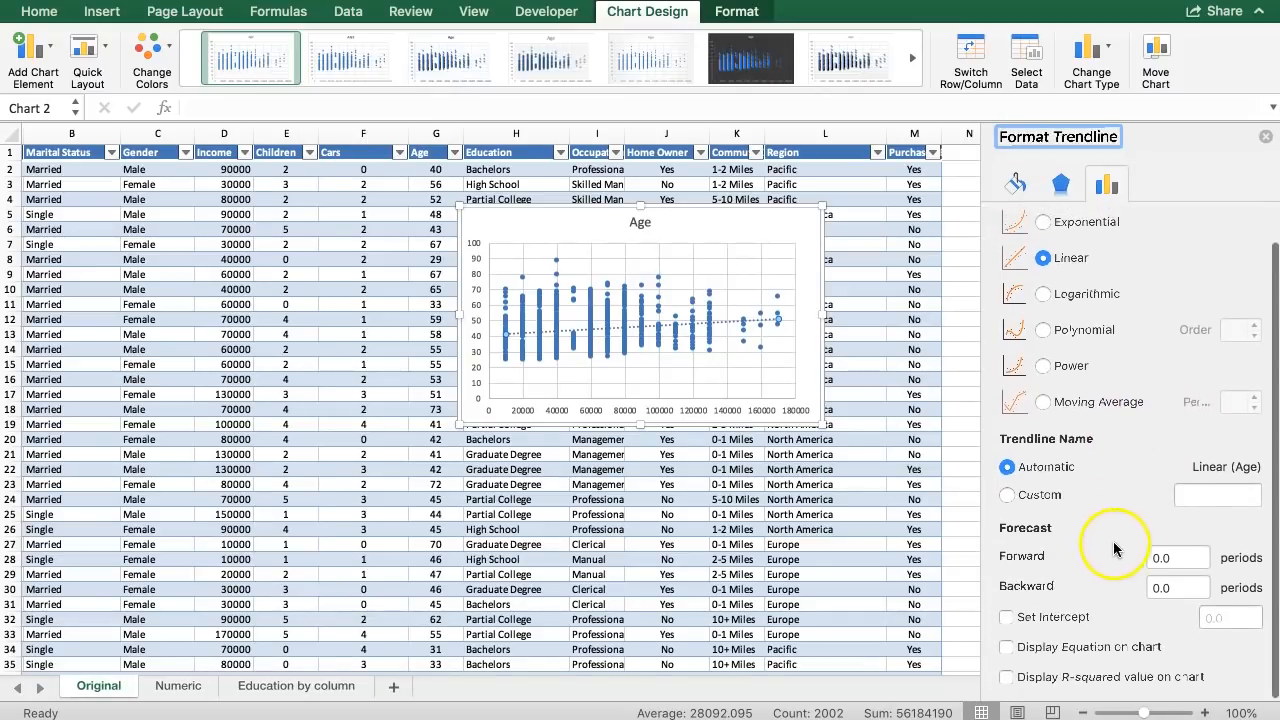
left_click(1007, 617)
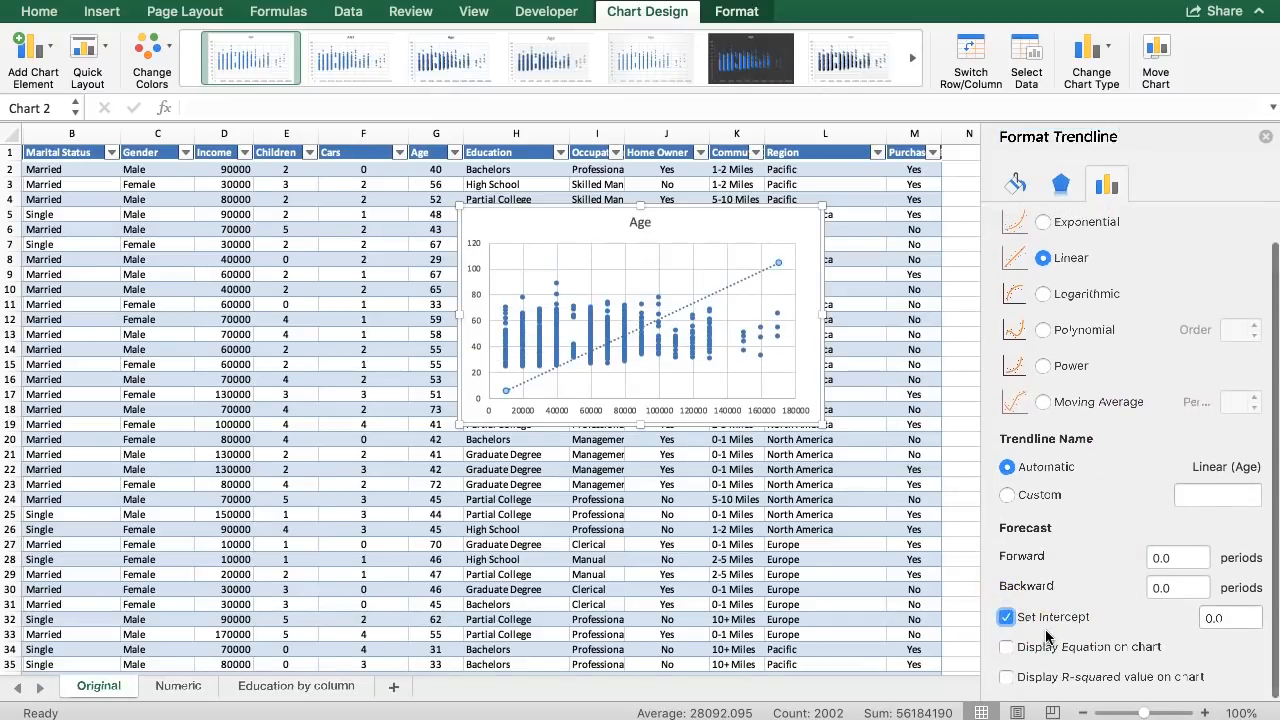
left_click(1217, 617)
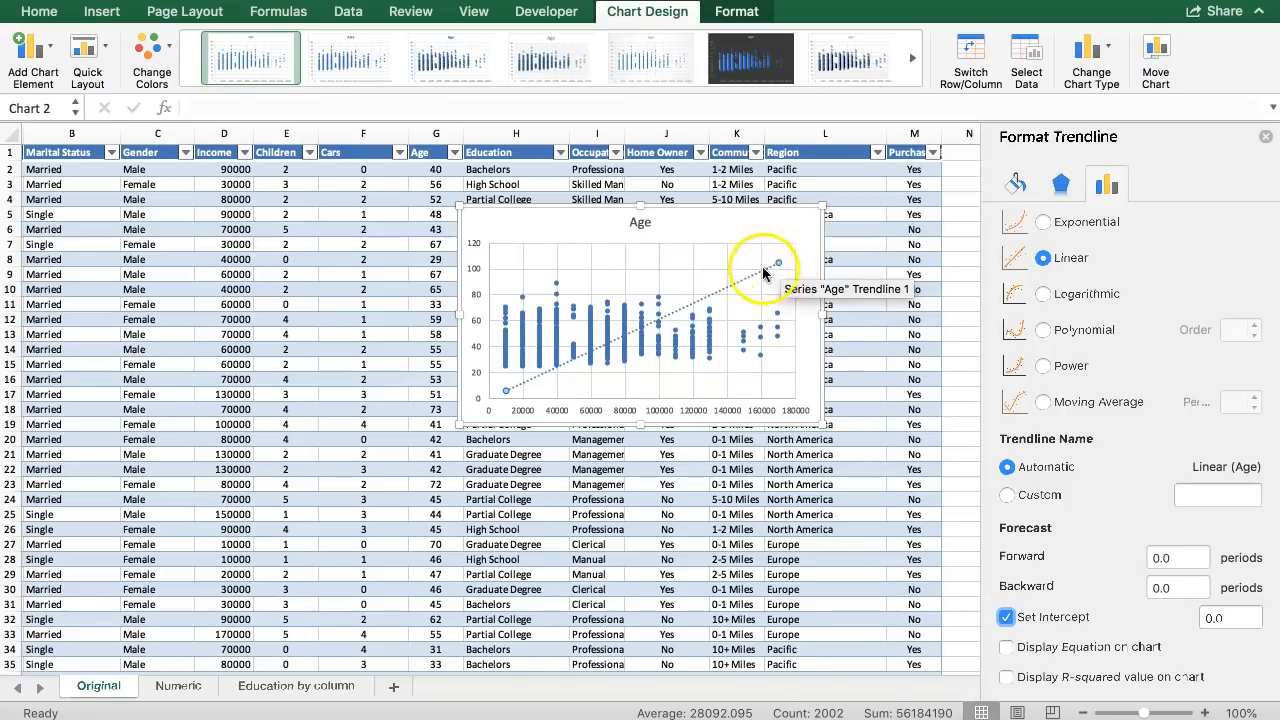
mouse_move(485, 395)
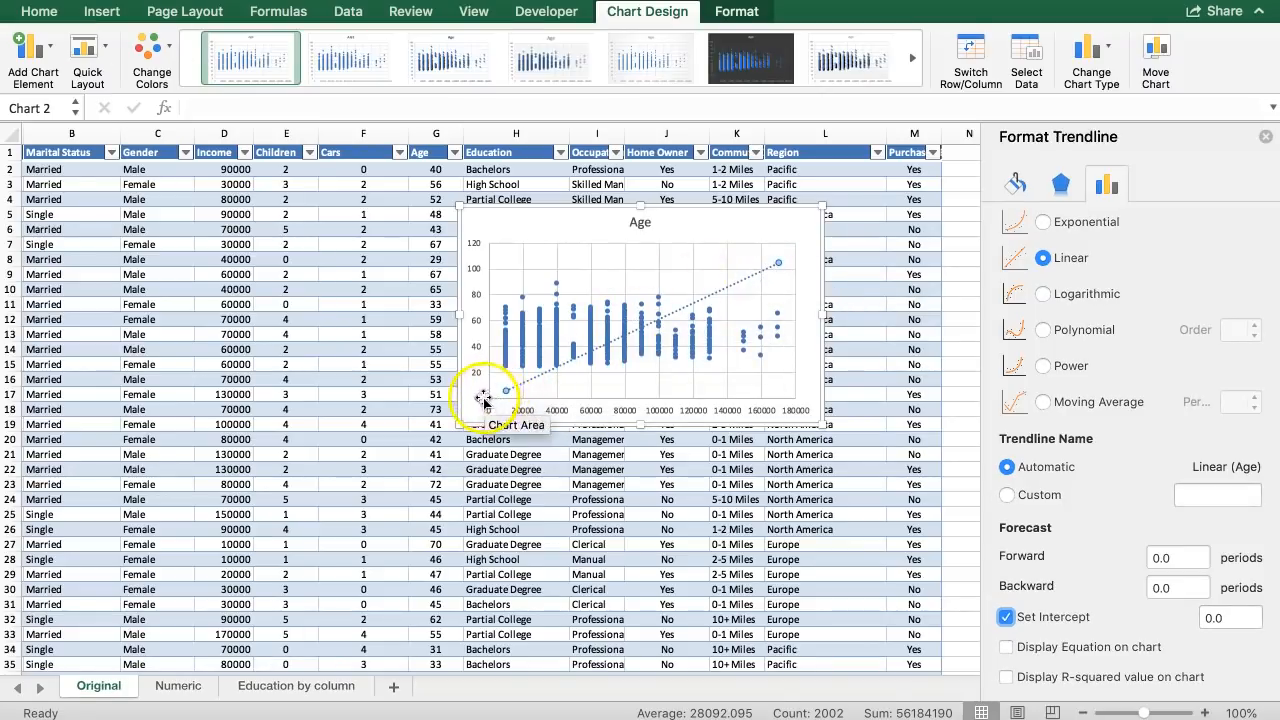
mouse_move(485, 400)
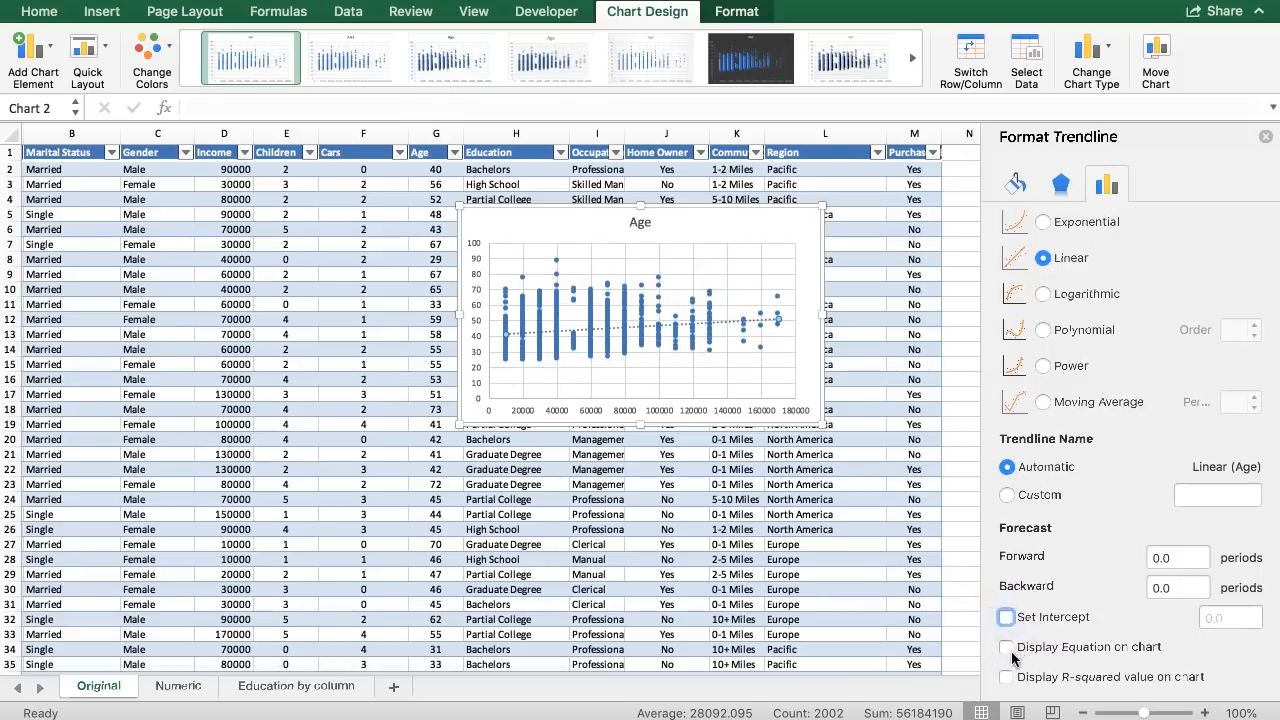
Display the trendline equation y = 6E-05x + 40.722 on the chart and select its label
left_click(1006, 647)
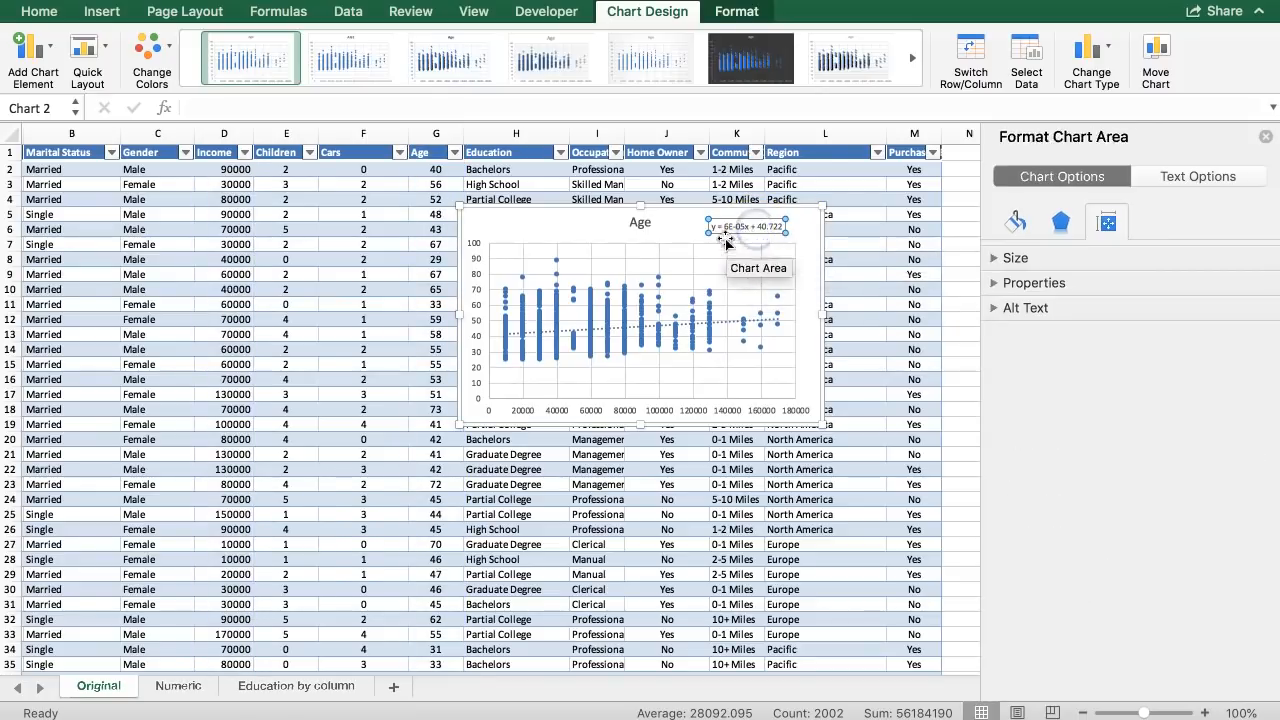
left_click(727, 228)
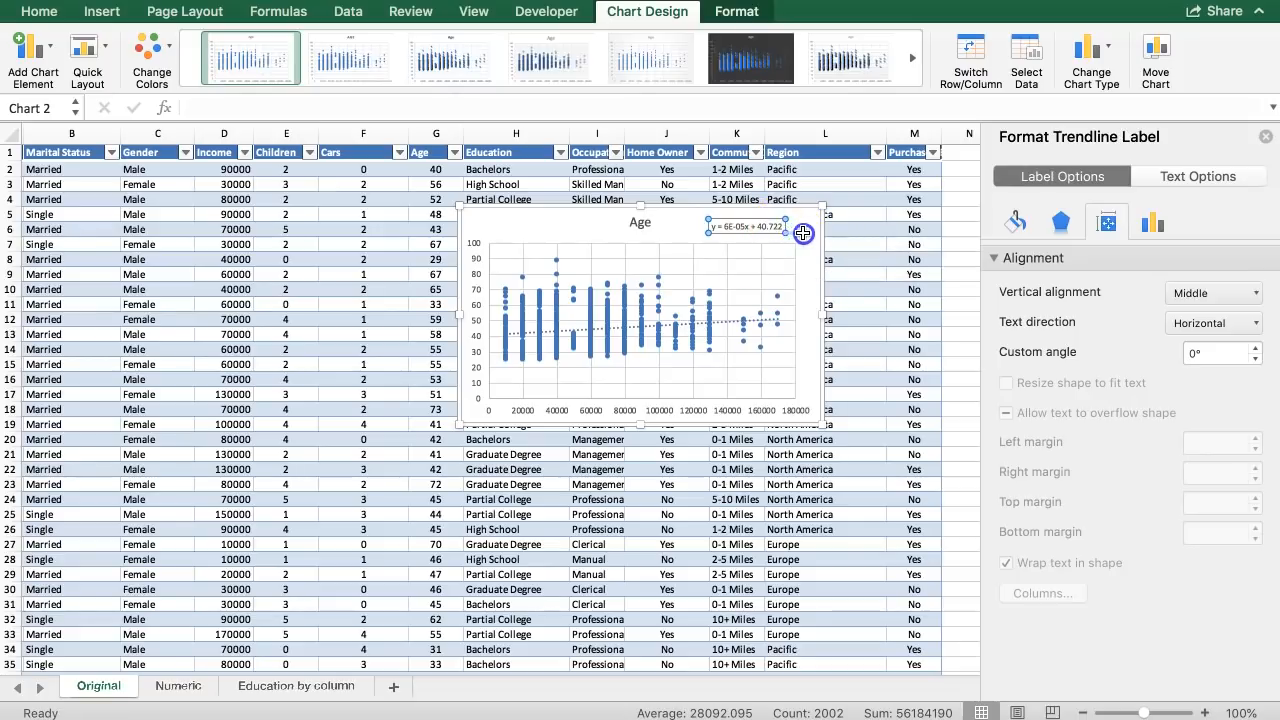
mouse_move(740, 245)
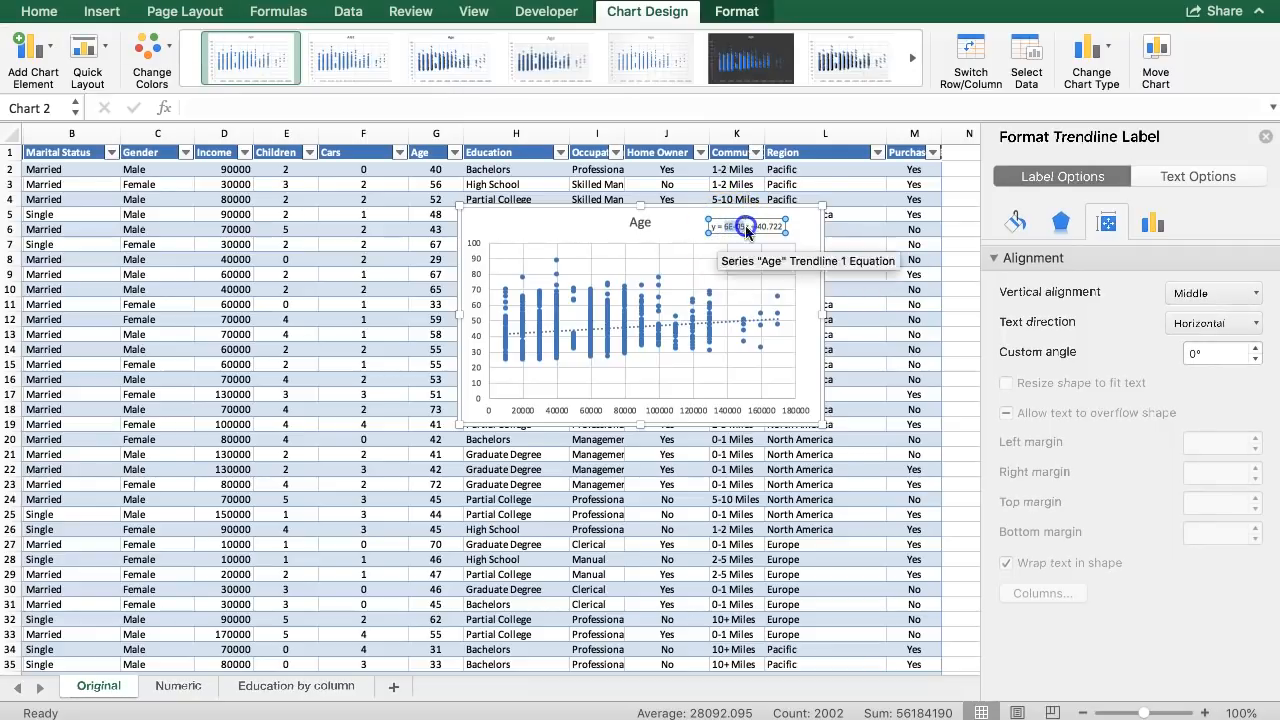
mouse_move(748, 240)
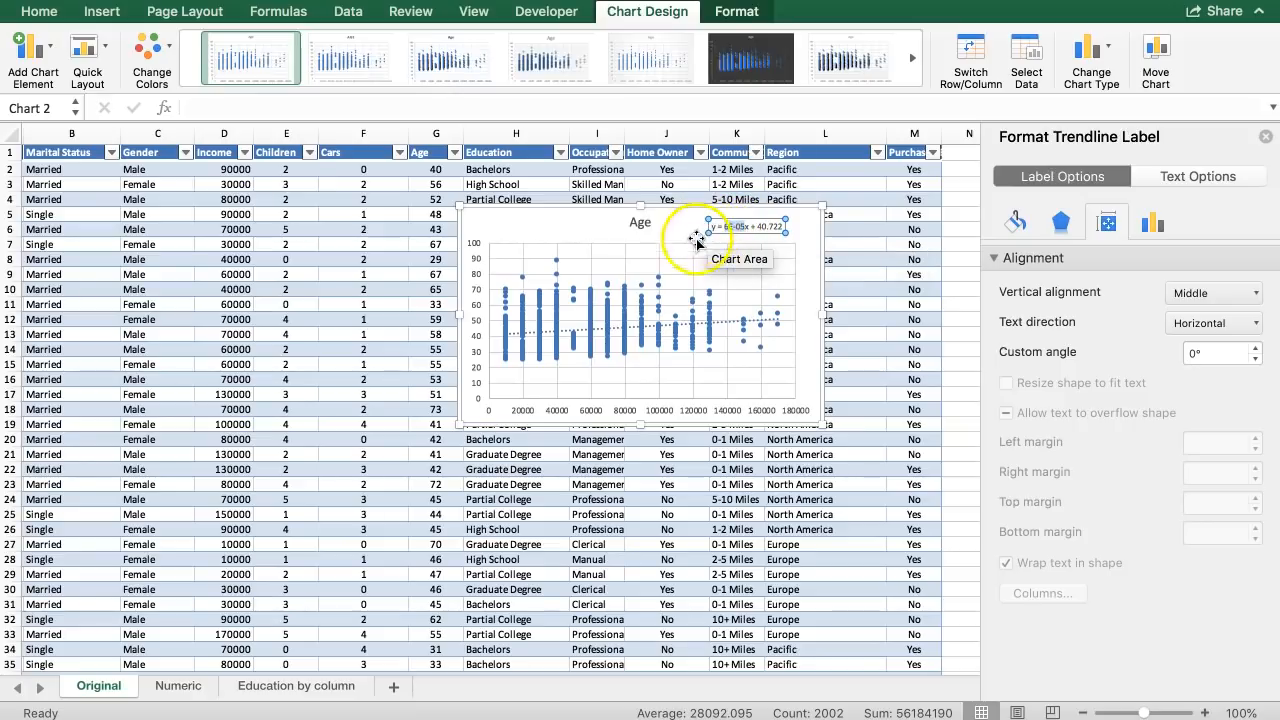
mouse_move(668, 328)
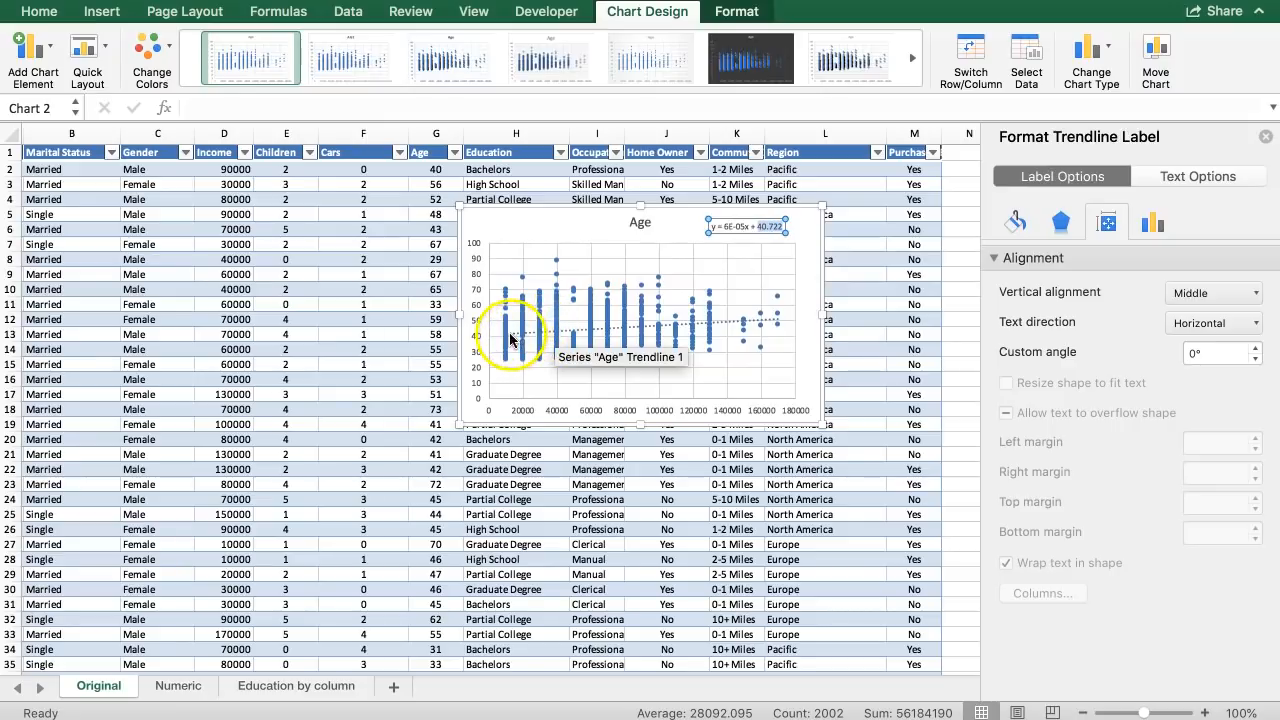
mouse_move(490, 340)
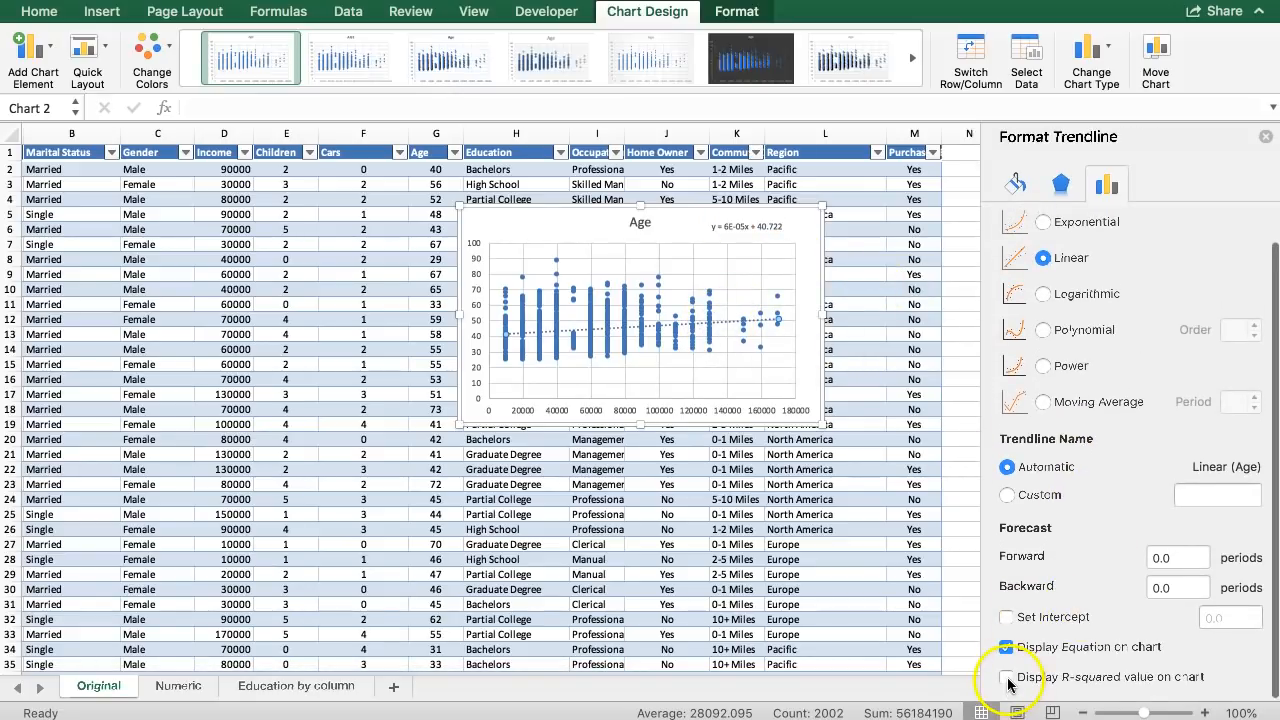
Display R² = 0.0286 beneath the equation and select the combined label
left_click(1007, 677)
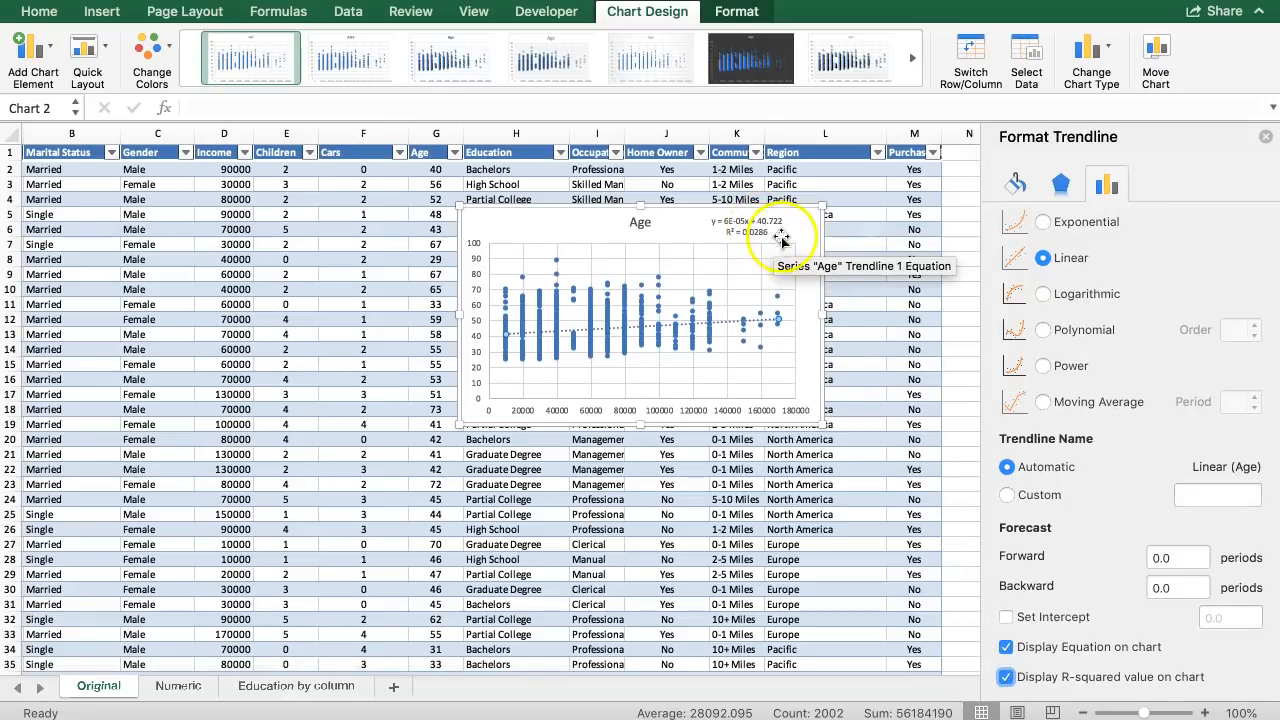
left_click(760, 237)
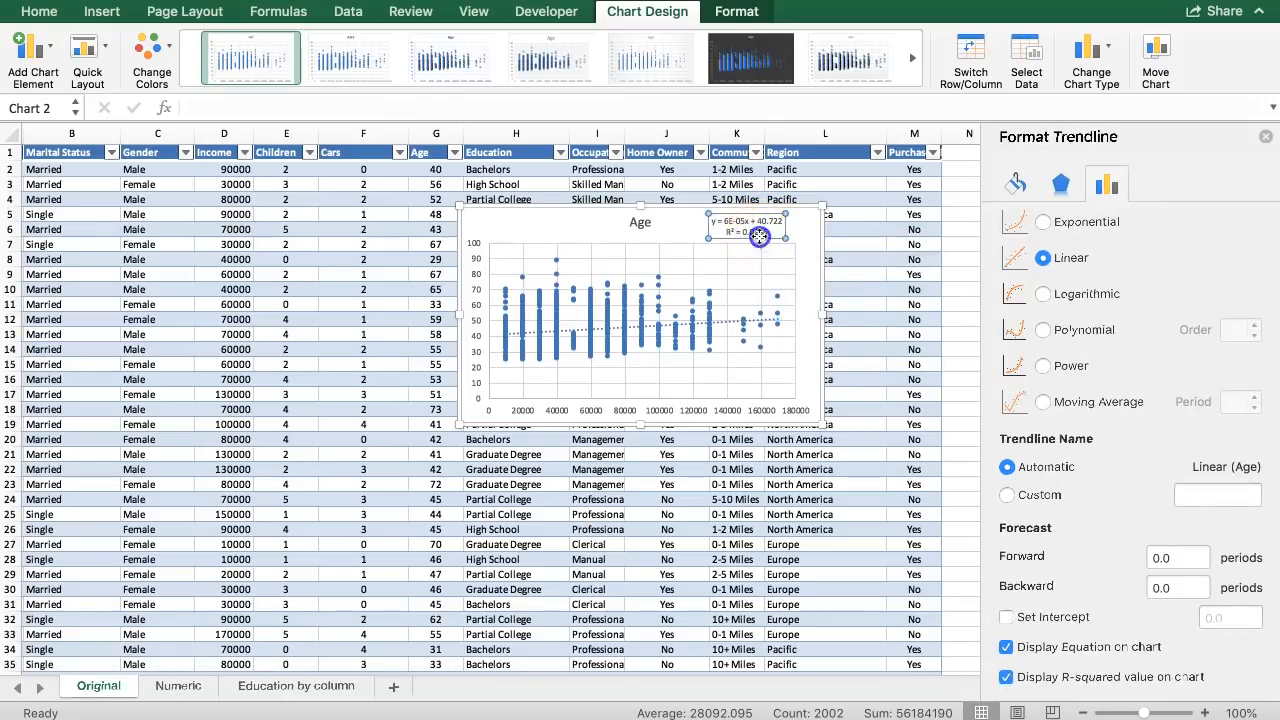